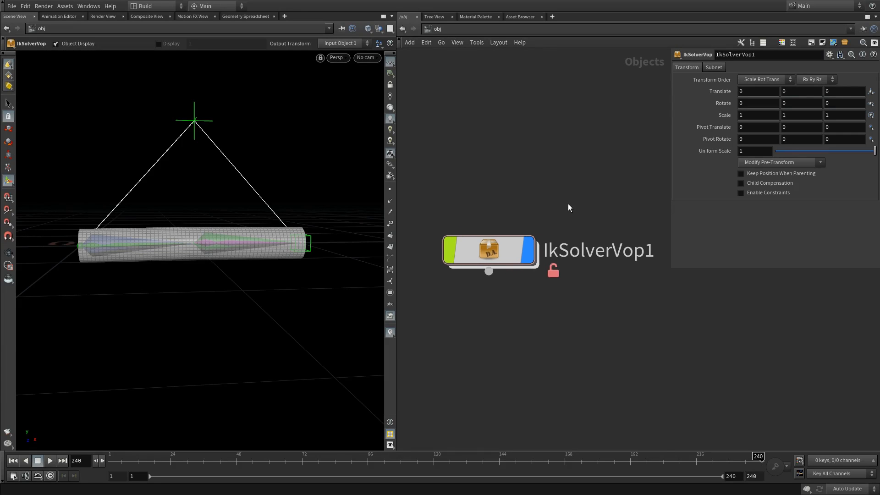
Dive into IkSolverVop1 to reveal its geometry nodes, bone chain, goal, twist and KIN_Chops
double_click(487, 250)
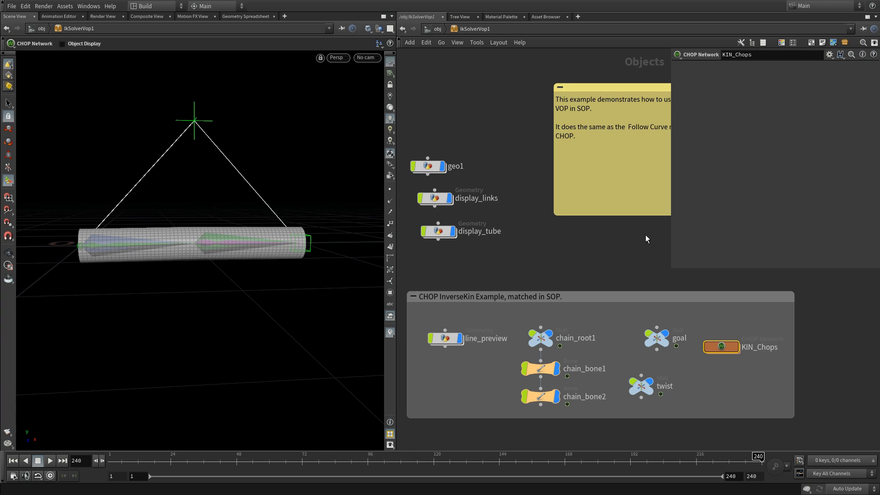
mouse_move(423, 264)
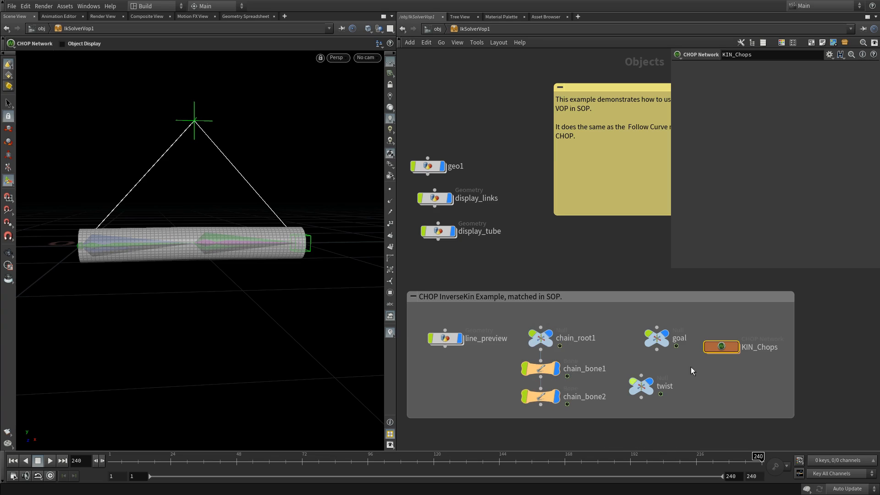
Enter KIN_Chops to view KIN_chain_bone1 linking chain_bone1, chain_bone2, goal and twist
double_click(721, 347)
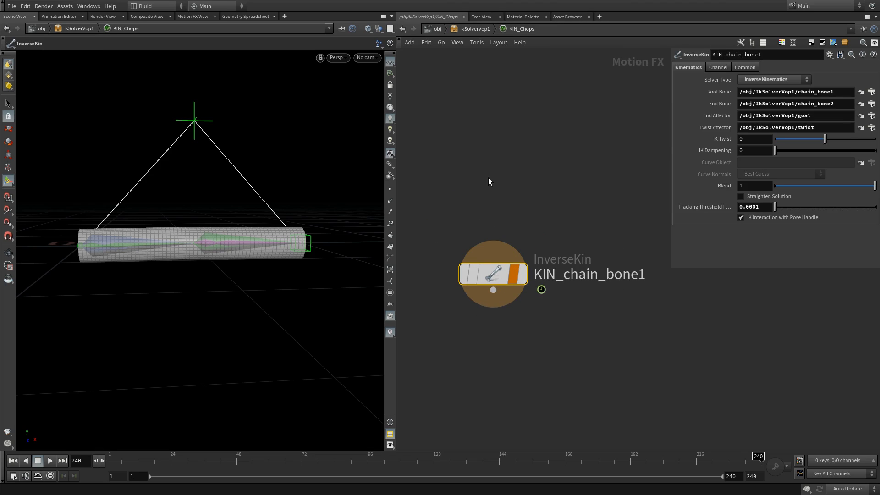
mouse_move(573, 320)
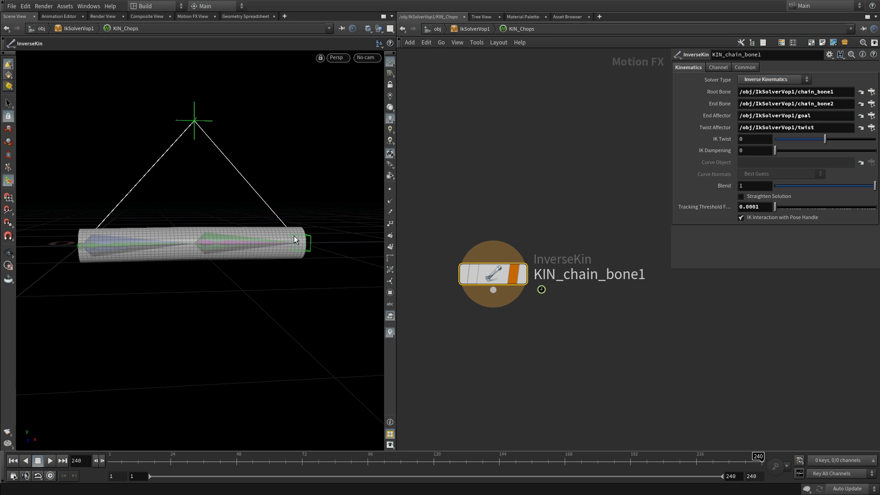
mouse_move(308, 242)
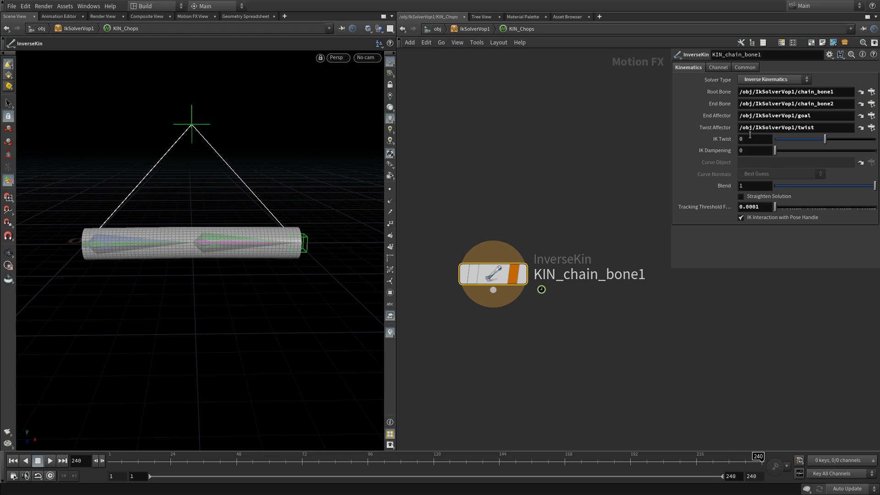
mouse_move(488, 213)
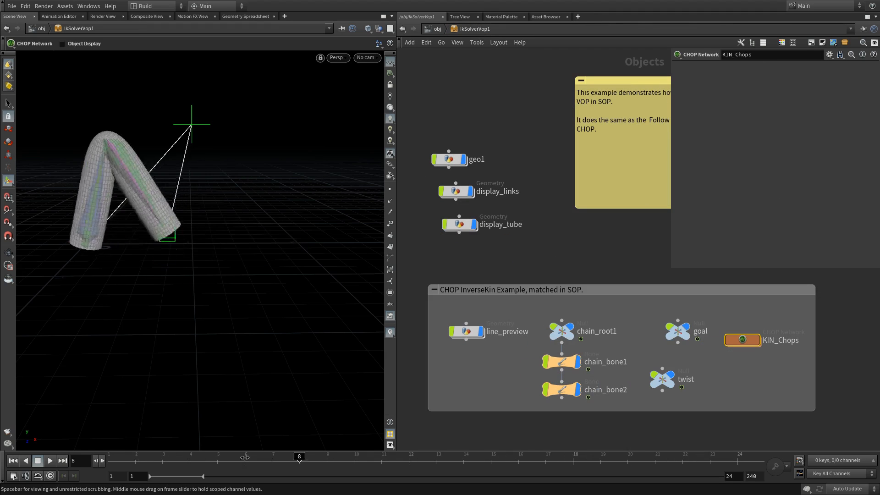
Scrub the timeline to watch the tube bend and straighten, then open line_preview
left_click_drag(299, 457, 655, 456)
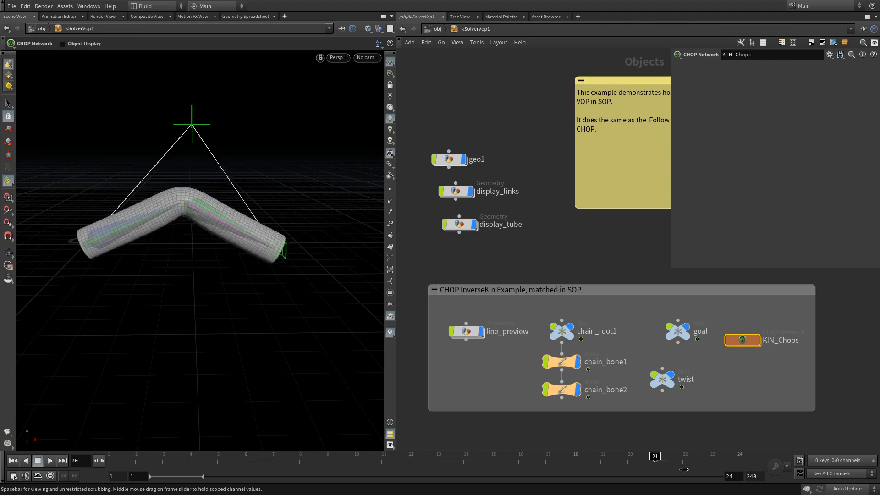
left_click_drag(654, 455, 354, 455)
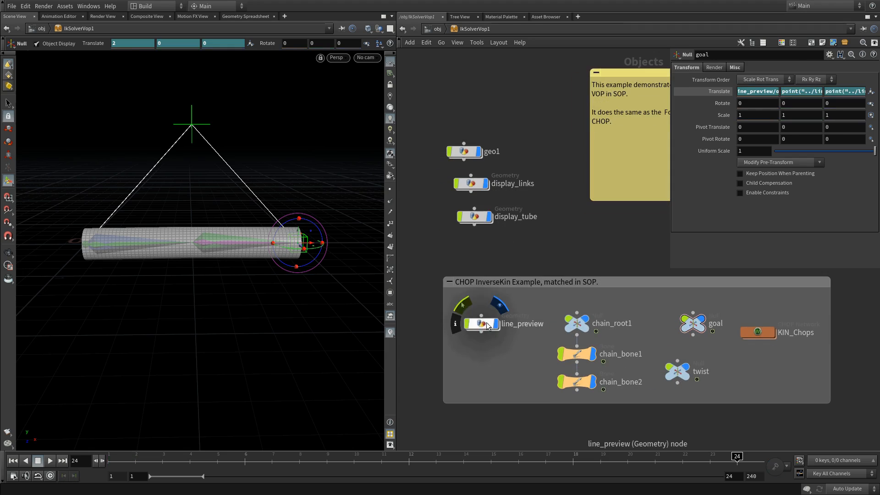
double_click(480, 324)
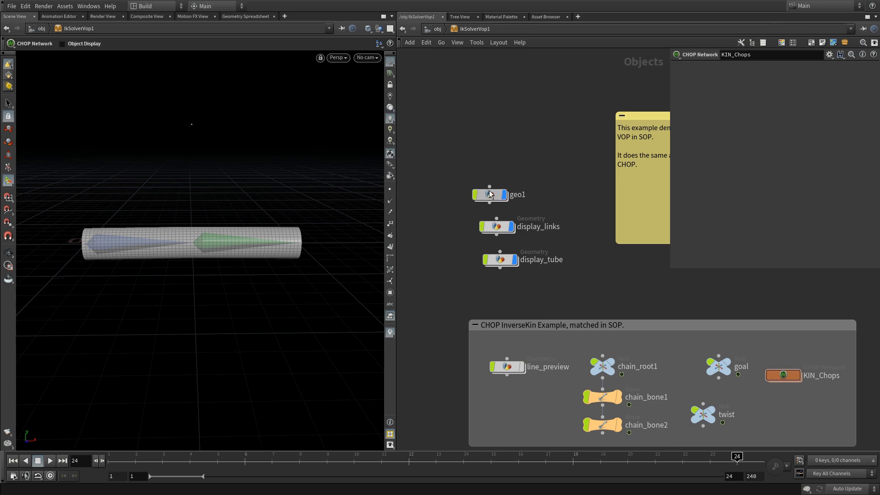
Select geo1, display_links and display_tube to view their default transform parameters
left_click(496, 194)
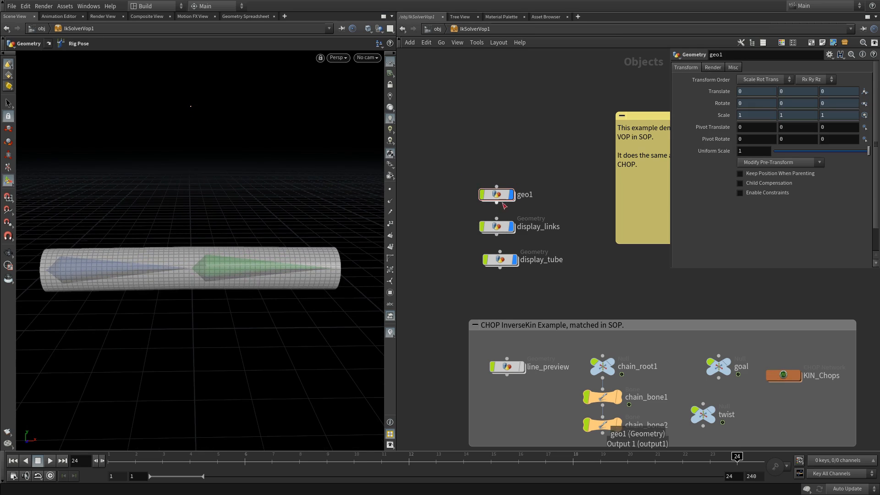
left_click(496, 194)
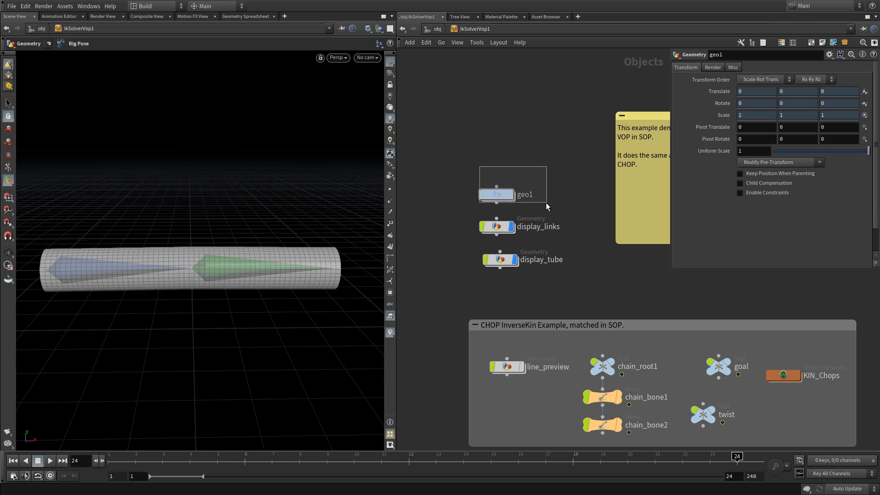
left_click(495, 194)
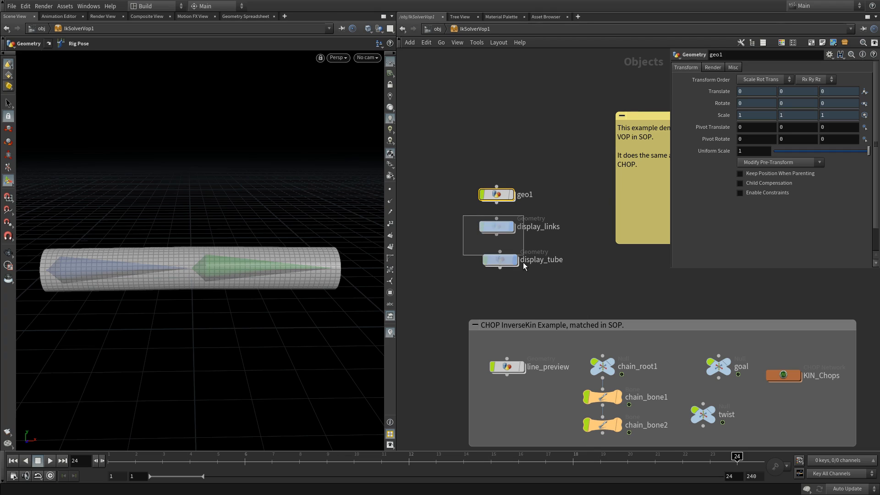
left_click(495, 226)
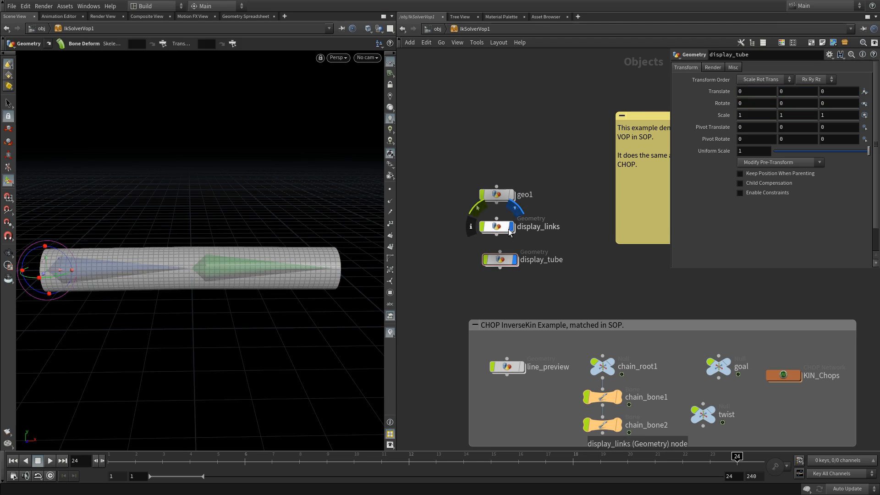
Inside display_links, inspect object_merge1 pulling geo1/ANIM and delete_last_joint's group settings
double_click(495, 226)
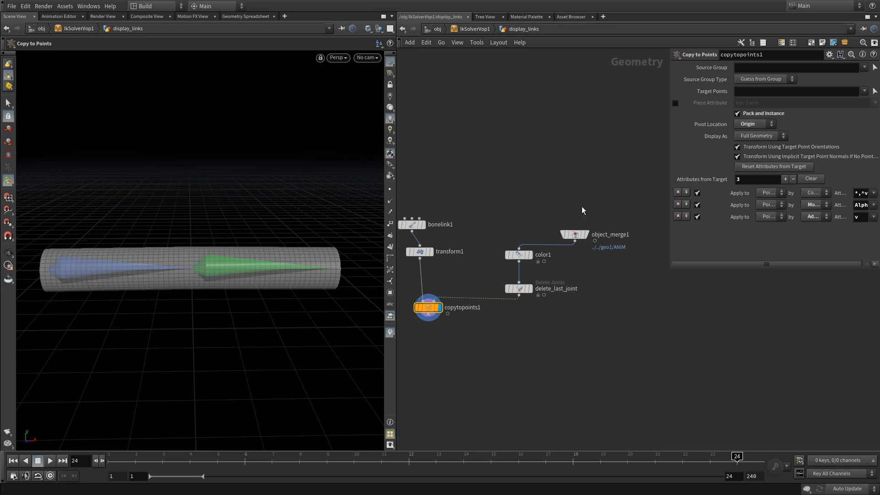
left_click(573, 234)
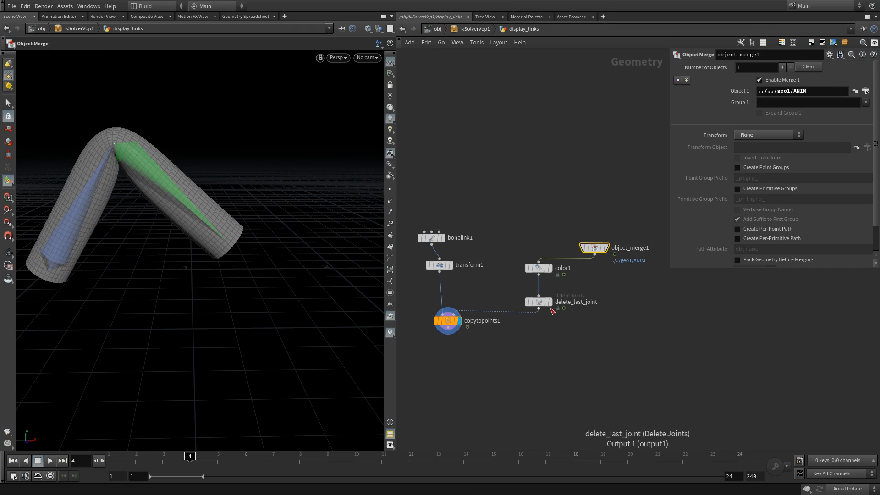
left_click(538, 301)
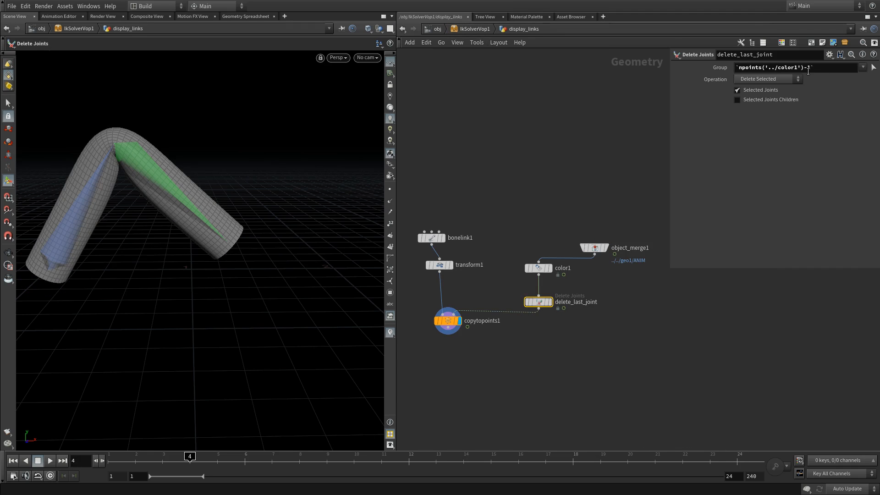
mouse_move(226, 245)
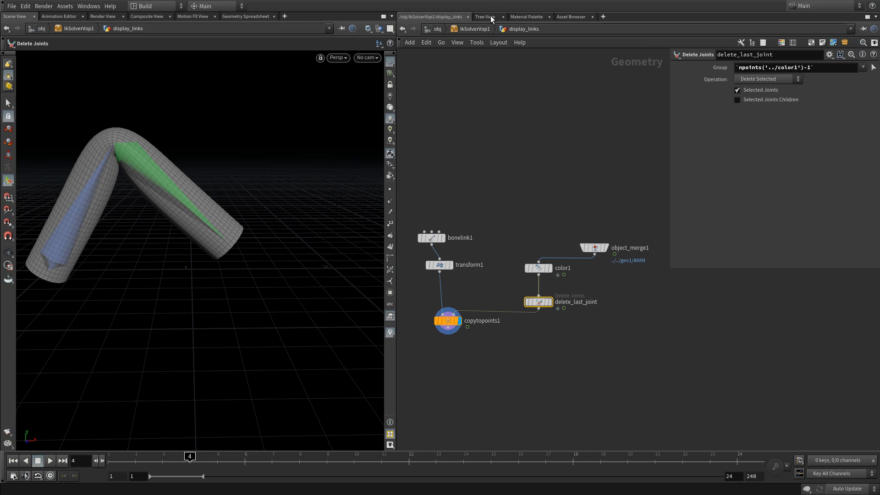
mouse_move(484, 16)
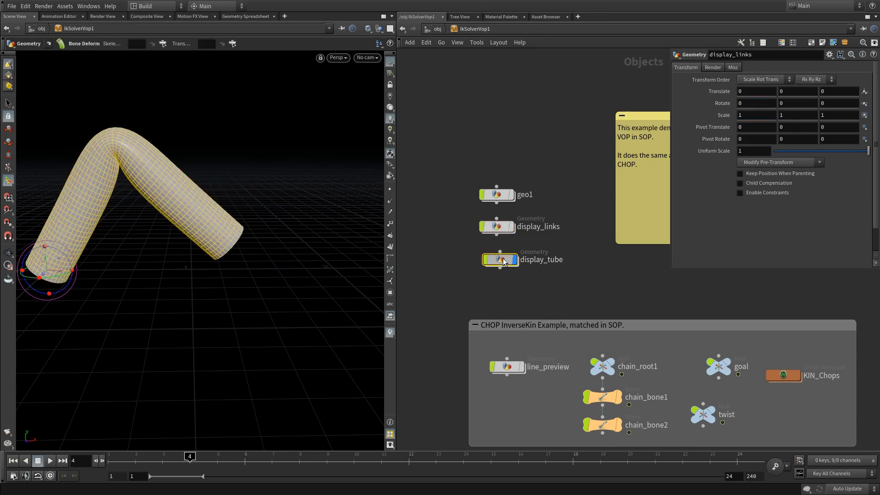
Open display_tube to see fetch_rig feeding bonedeform1, then return to object level
double_click(496, 259)
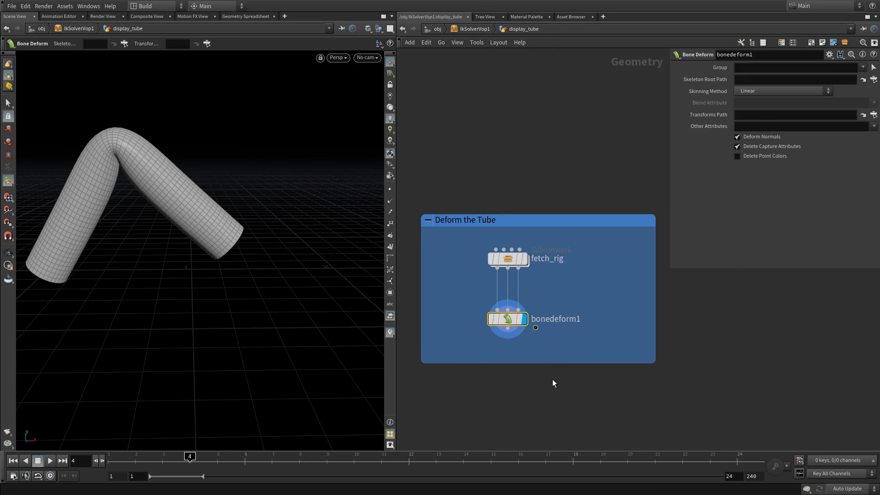
double_click(507, 258)
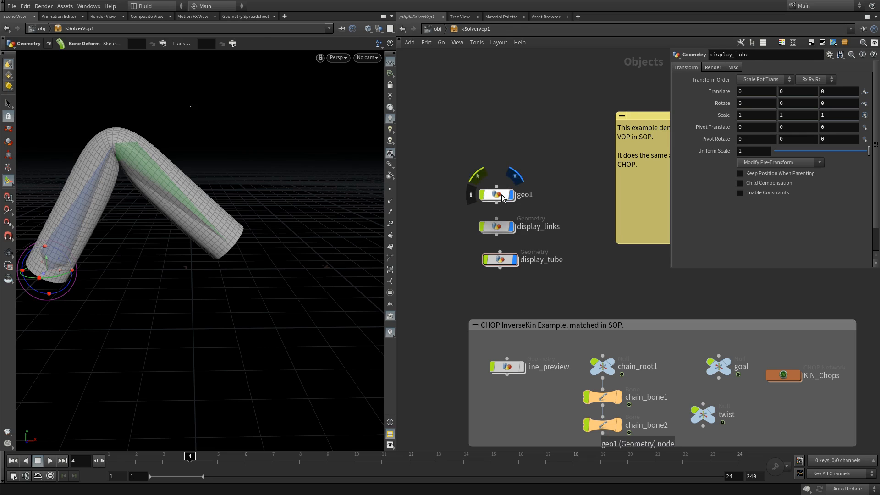
Inside geo1, inspect SKIN and the skeleton line, then insert rigpose1 above REST
double_click(499, 195)
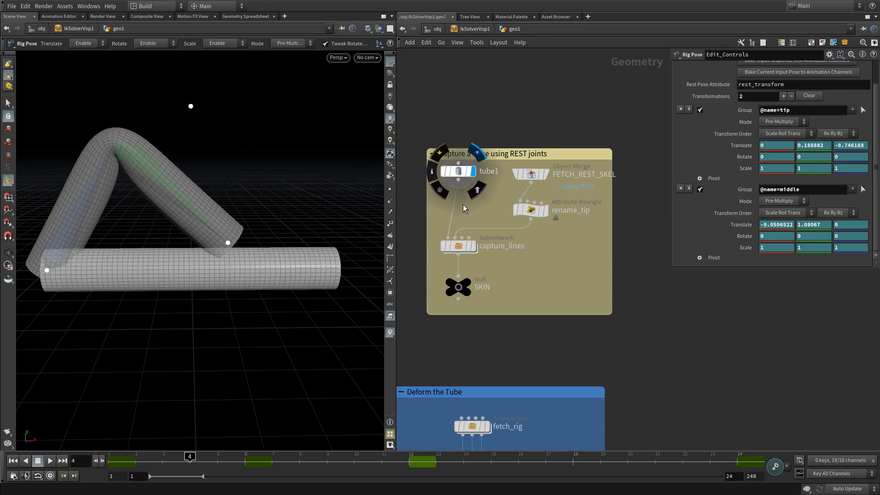
left_click(458, 287)
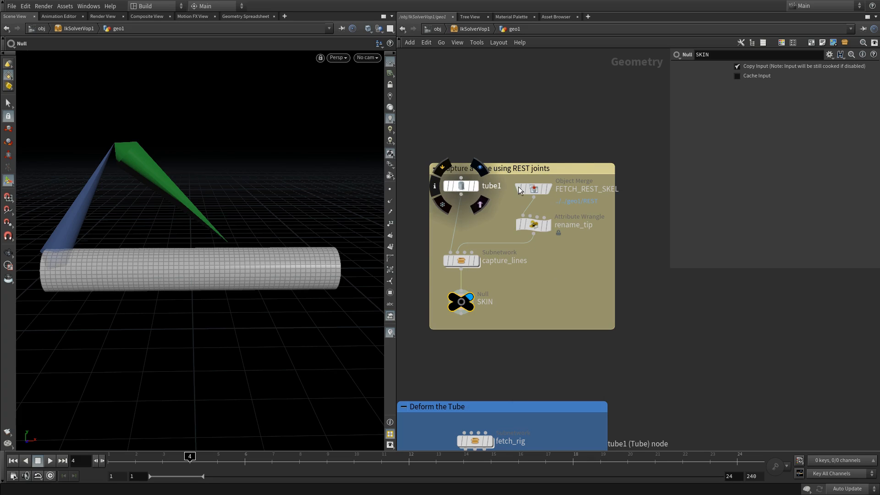
left_click(533, 190)
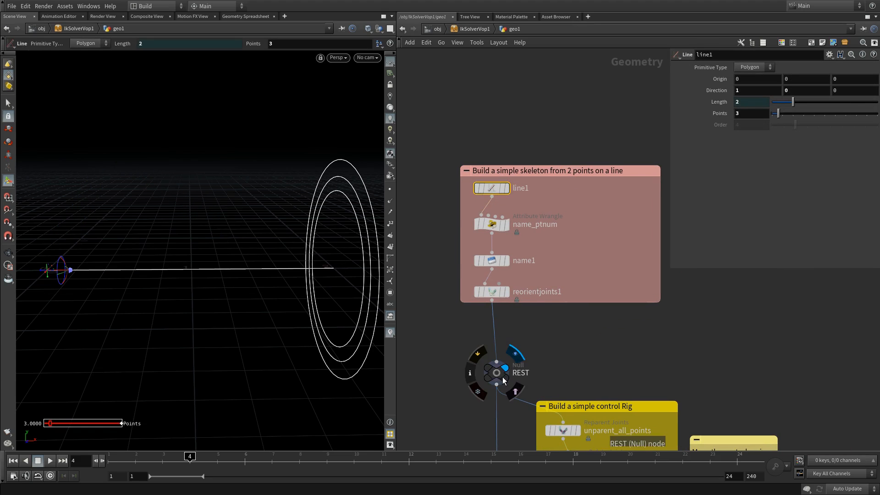
left_click(496, 372)
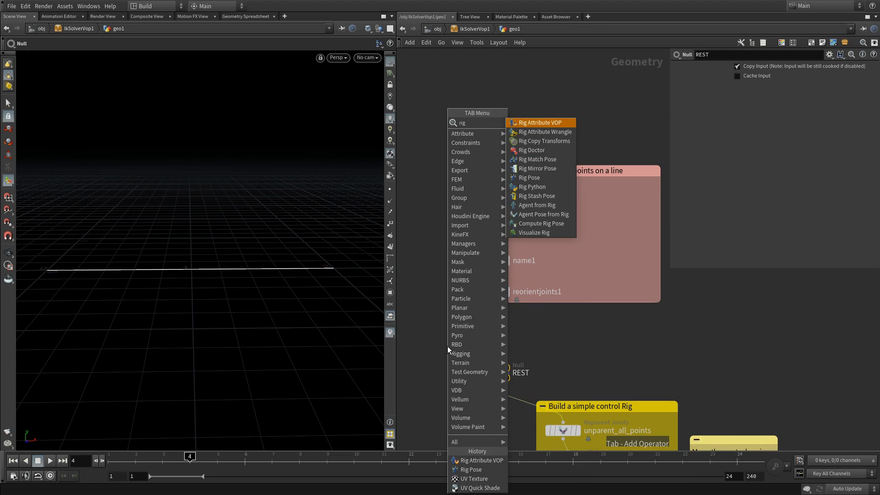
left_click(530, 177)
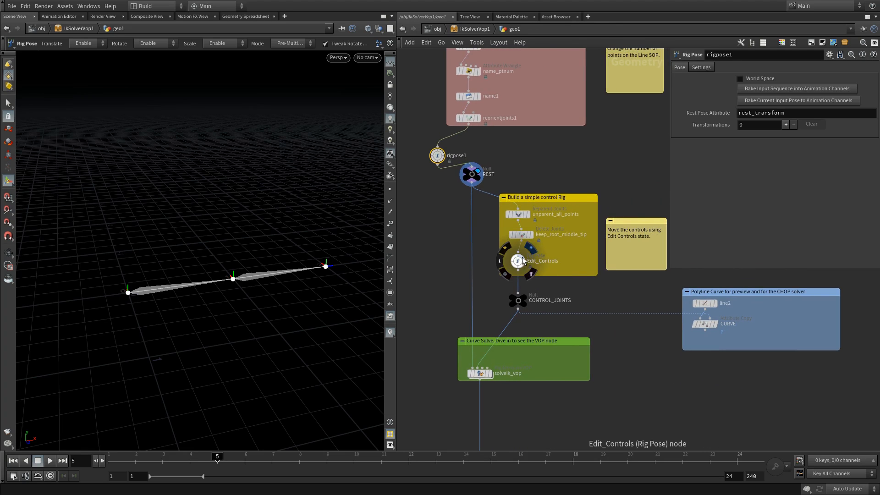
Select the Edit_Controls pose node and reposition the tip control
left_click(518, 300)
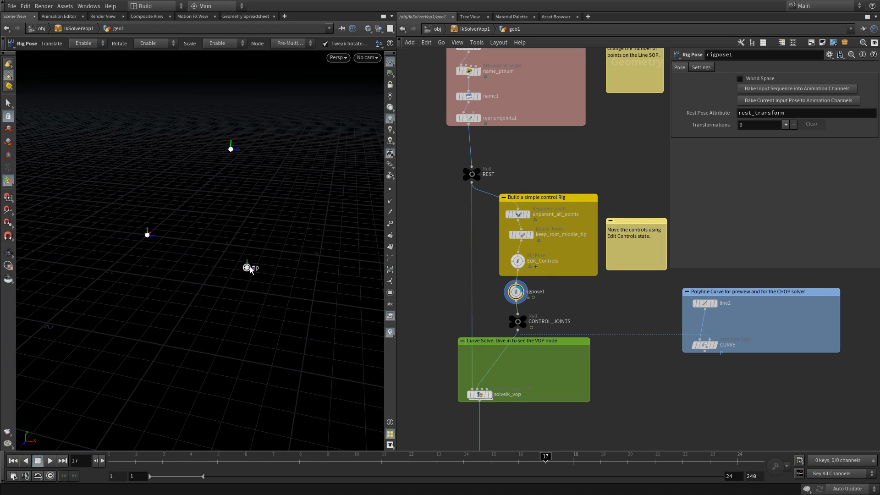
left_click_drag(544, 455, 216, 456)
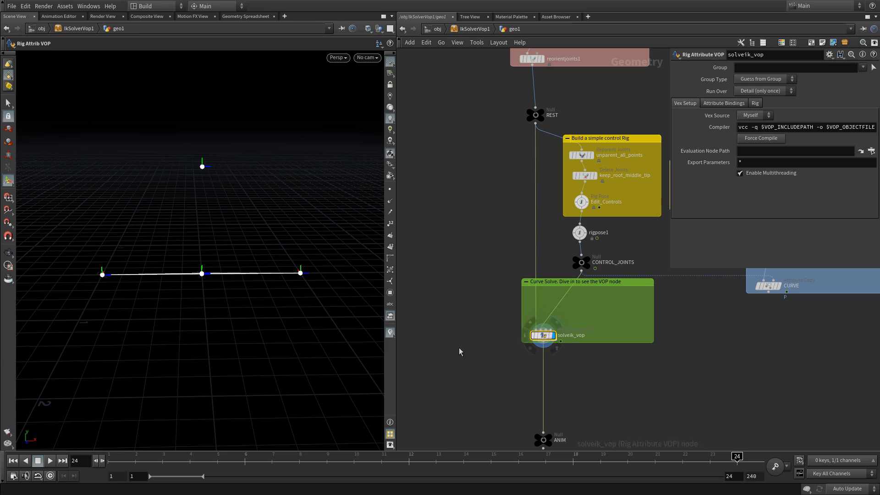
Dive into solveik_vop and browse solveik1's Signature options
double_click(542, 335)
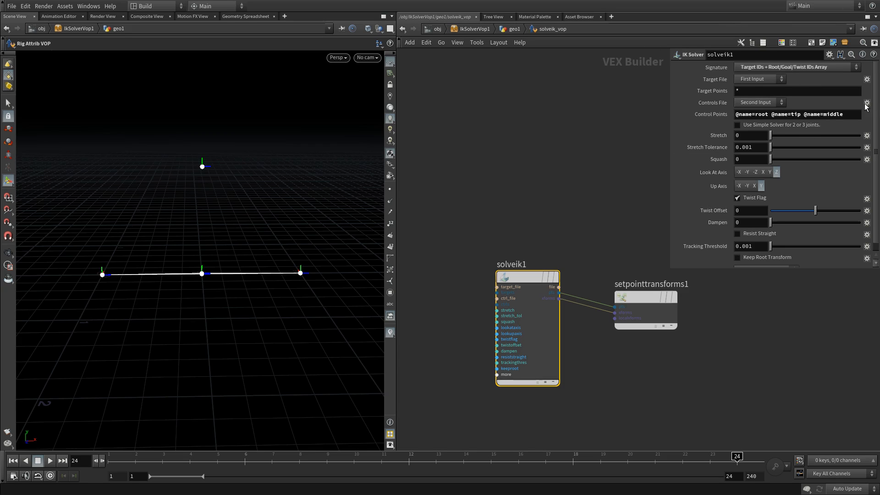
mouse_move(654, 155)
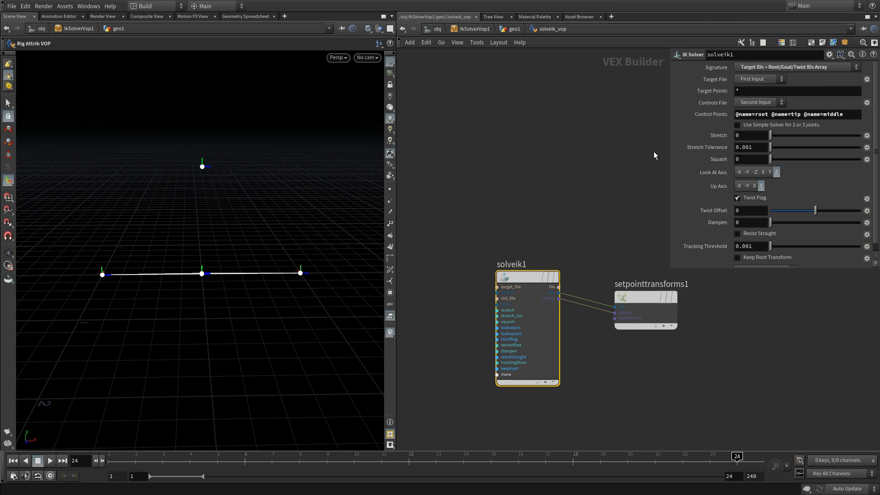
mouse_move(733, 97)
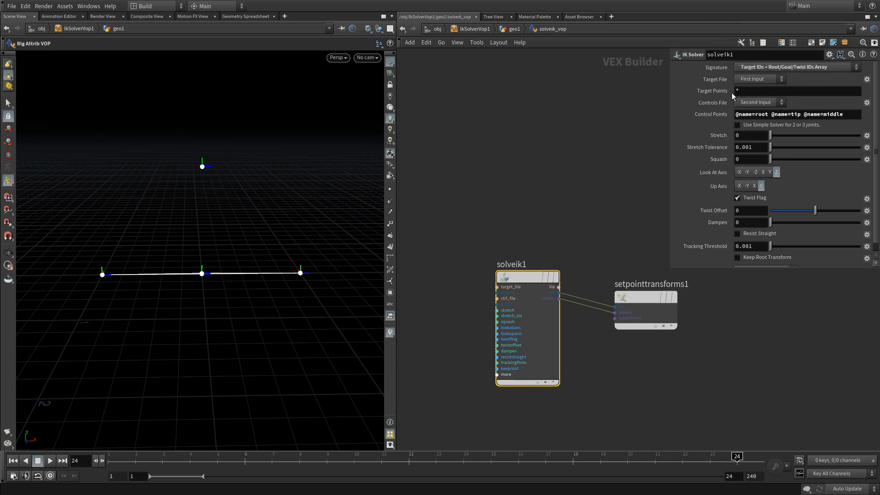
left_click(794, 67)
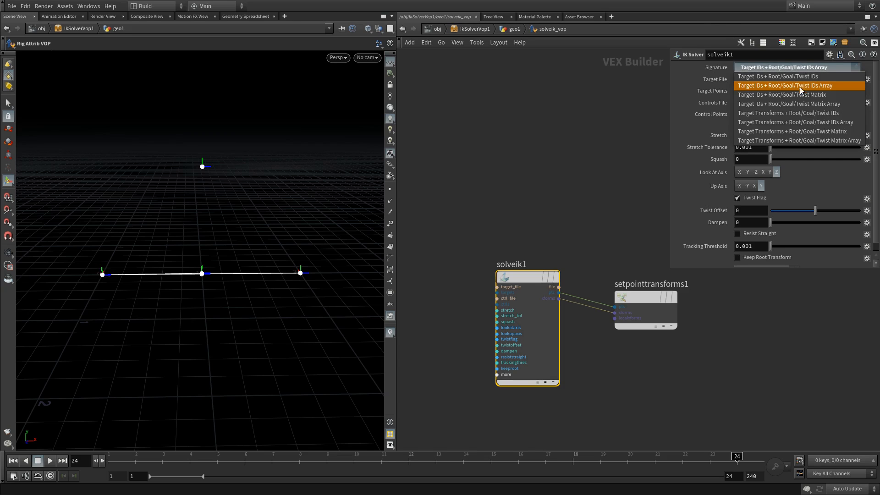
mouse_move(762, 94)
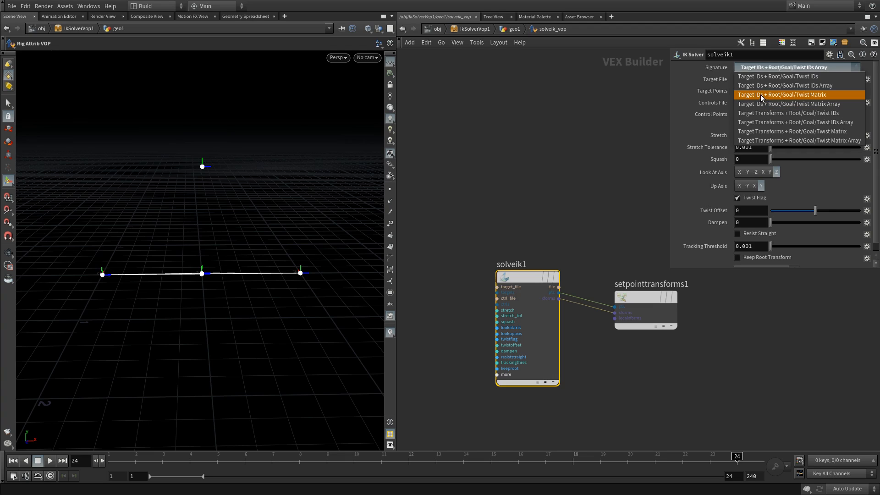
mouse_move(762, 113)
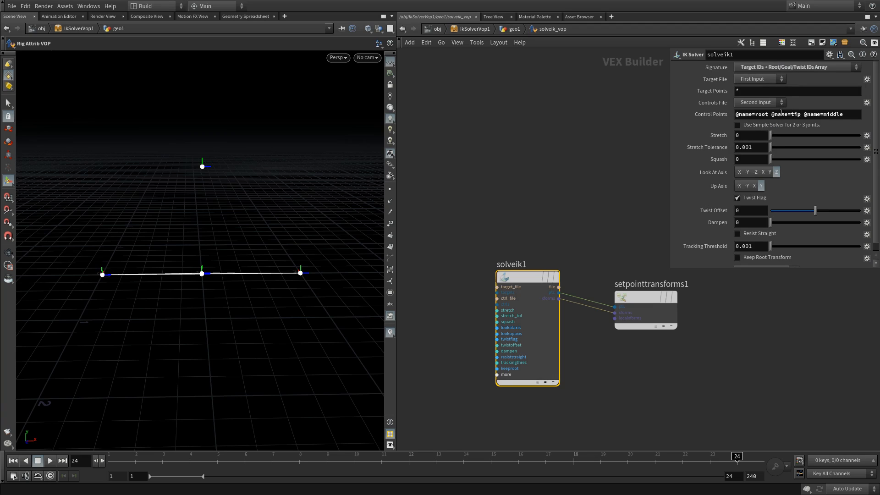
left_click(796, 114)
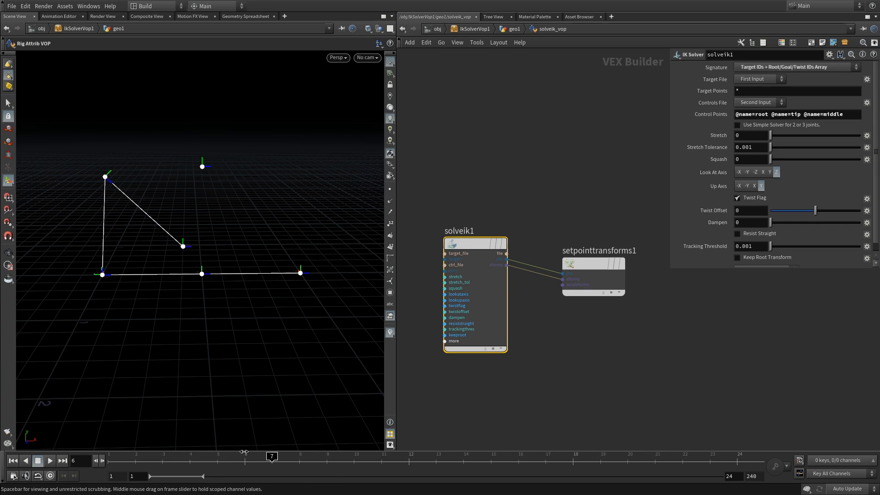
Scrub the bend animation through to the last frame
right_click(247, 274)
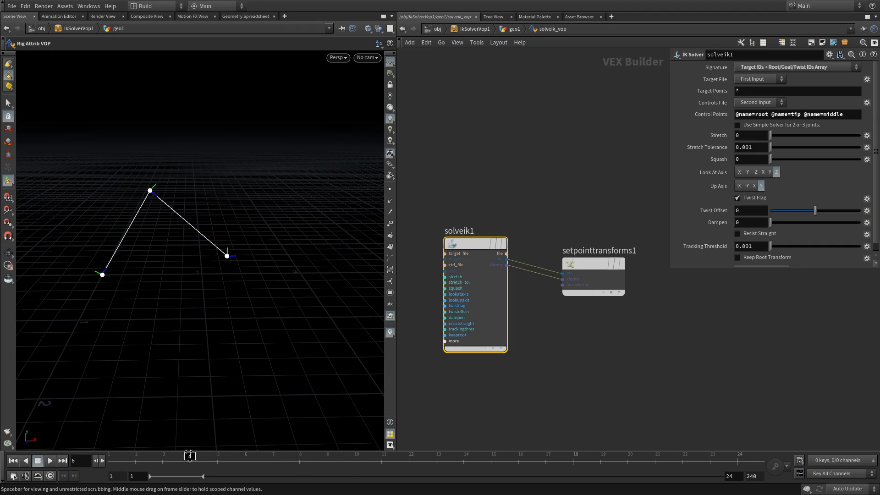
left_click_drag(190, 456, 710, 455)
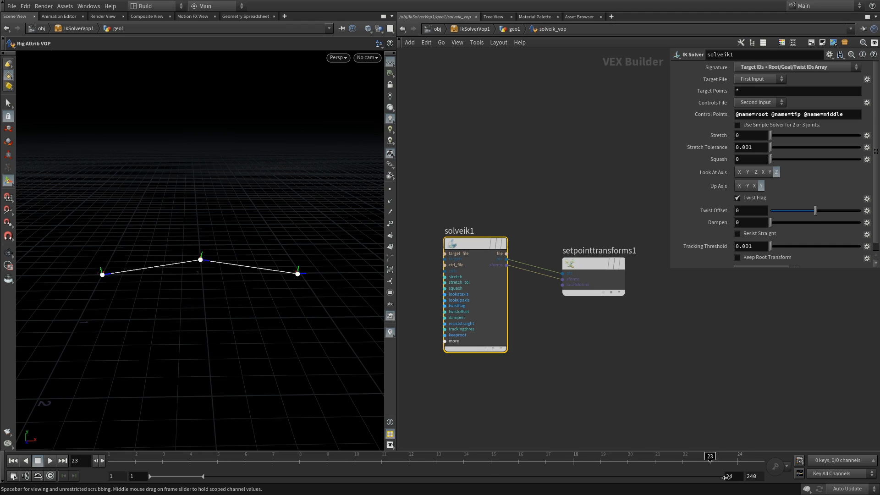
left_click(62, 460)
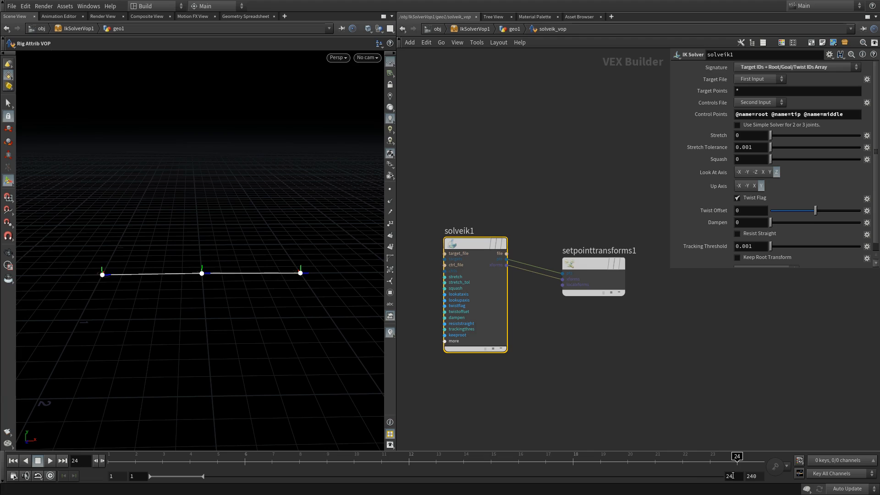
Try a Twist Offset of -53 on the solver, then reset it to 0
left_click(760, 185)
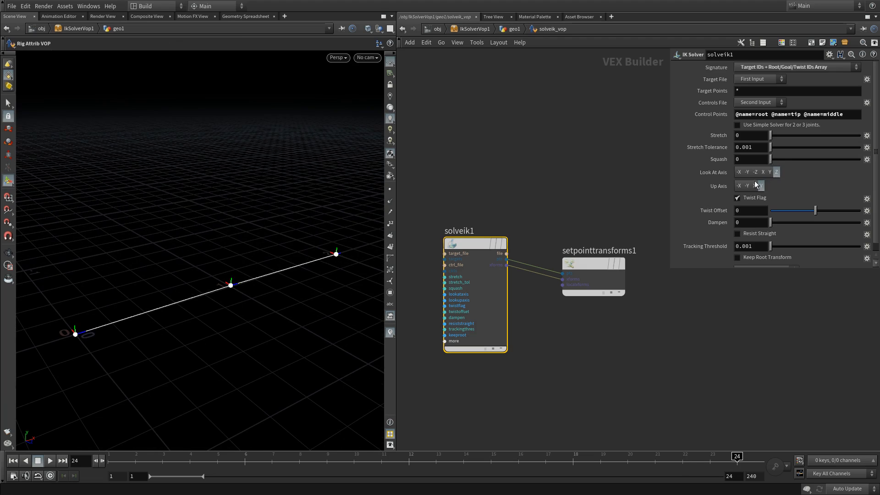
left_click_drag(816, 210, 803, 209)
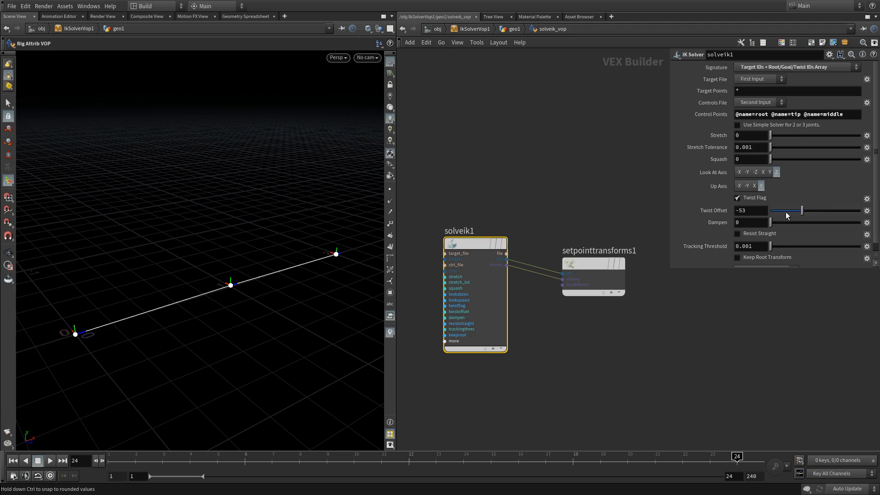
left_click_drag(788, 209, 849, 209)
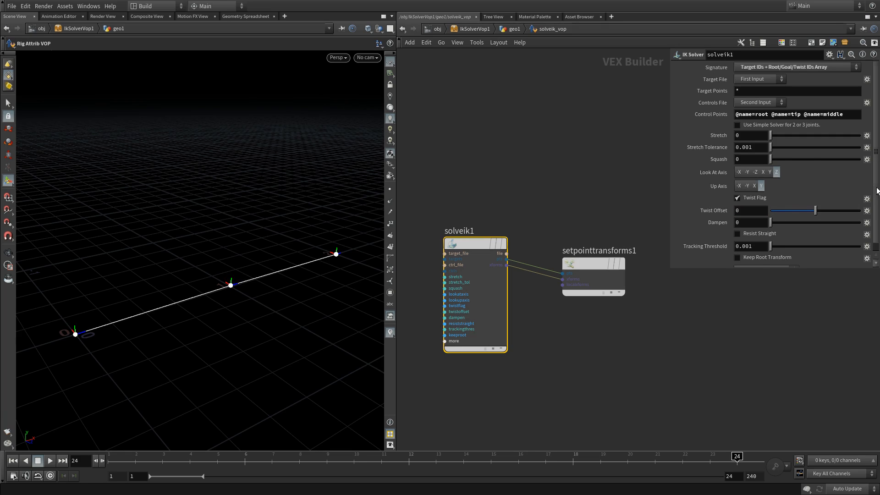
scroll("down", 3)
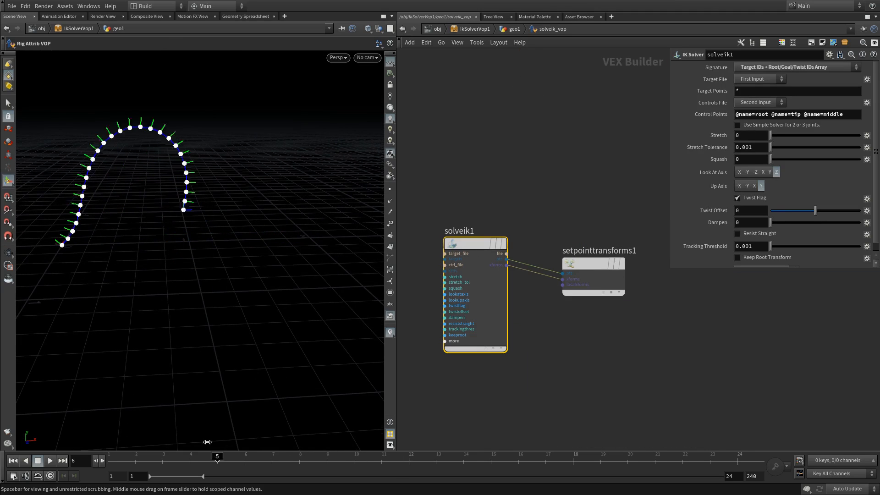
Scrub the timeline forward to watch the IkSolverVop1 tube bend into an arch
left_click_drag(217, 455, 463, 455)
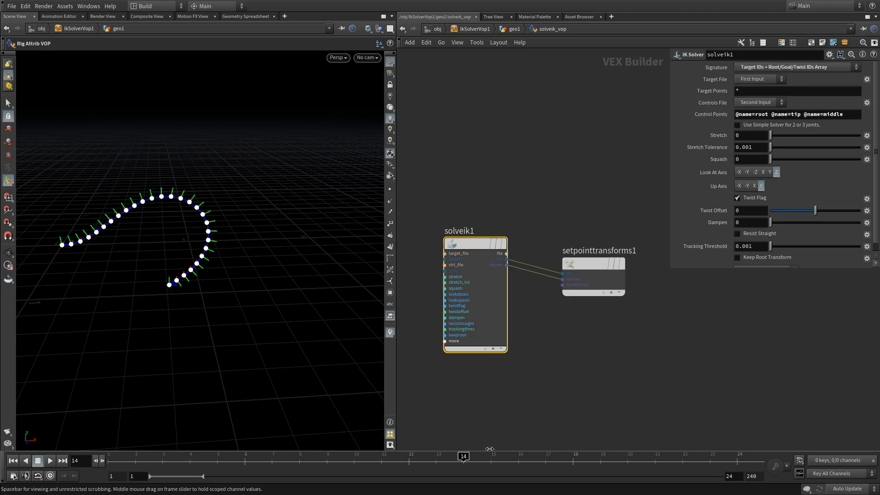
left_click_drag(463, 456, 544, 457)
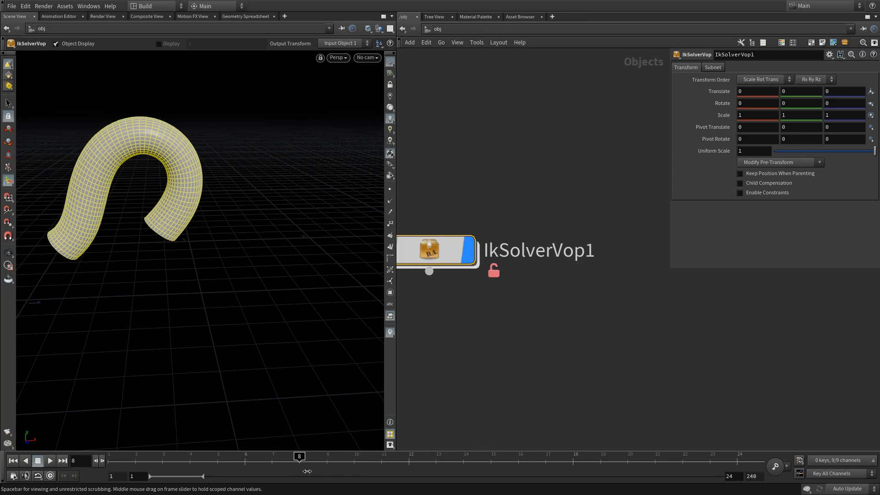
Scrub the timeline to a later frame and back, then enter IkSolverVop1's geo1 network
left_click_drag(299, 456, 518, 457)
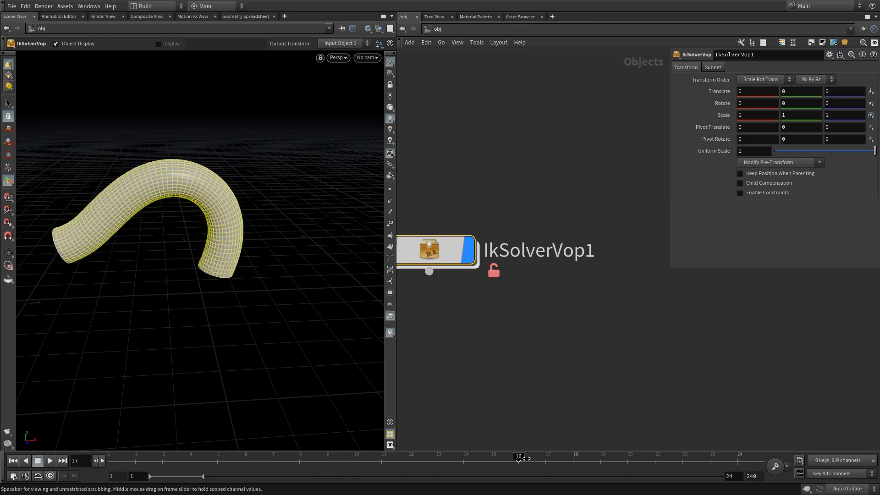
left_click_drag(518, 457, 272, 457)
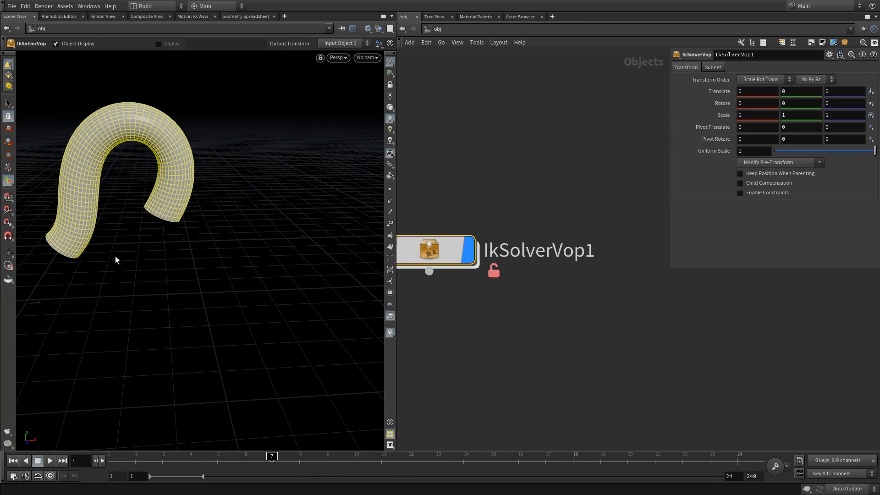
double_click(428, 250)
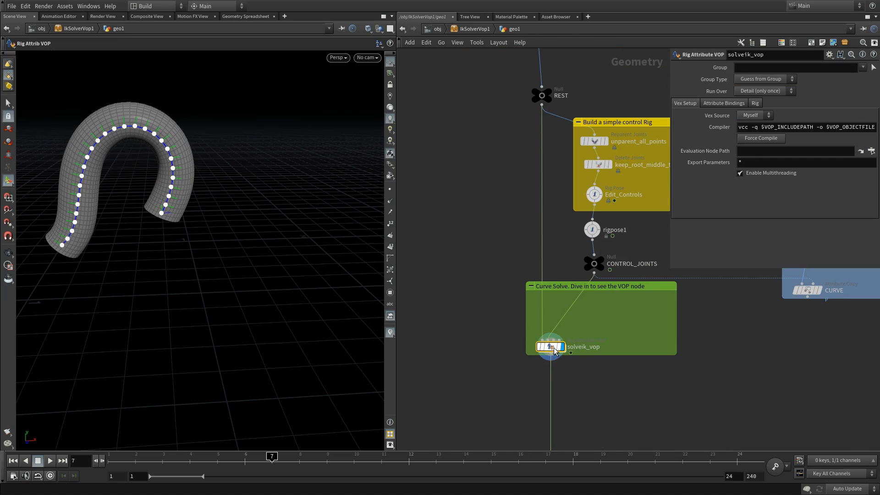
Peek inside solveik_vop, return to geo1, and show rigpose1's tip-pose parameters
double_click(550, 347)
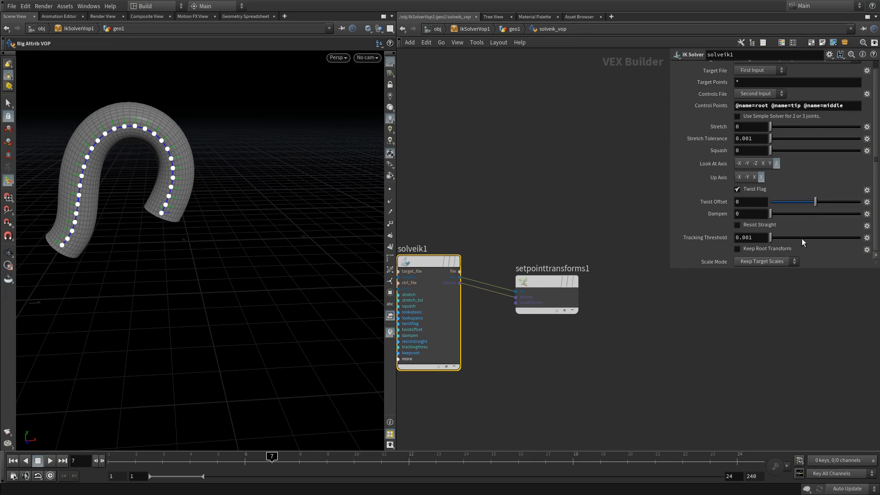
left_click(737, 248)
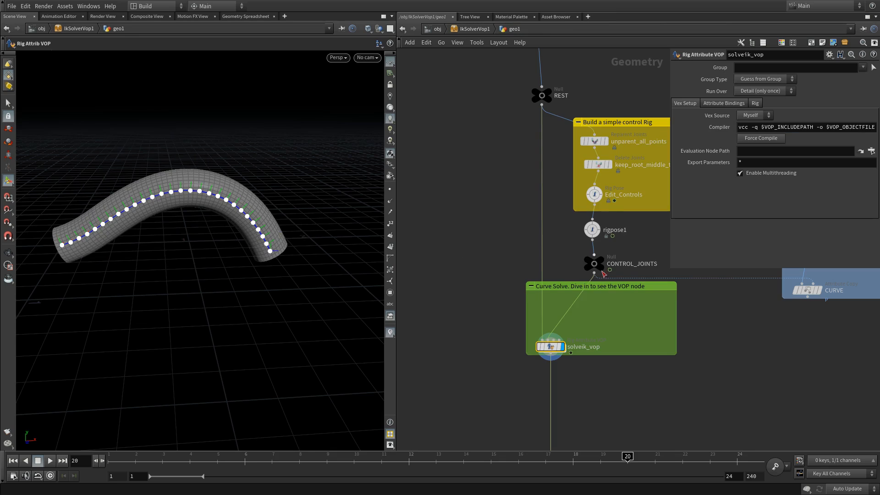
left_click(592, 229)
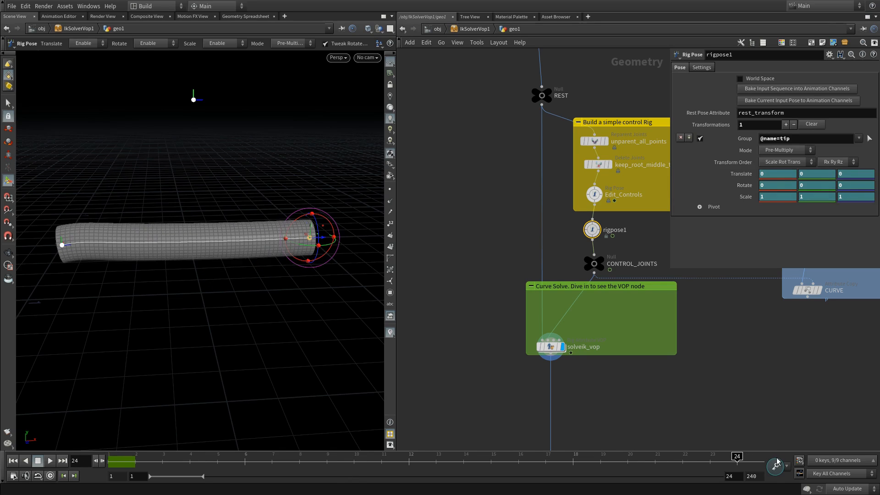
Pose the tip and middle controls in rigpose1 so the tube bends into an S-shaped arch
left_click_drag(331, 243, 337, 243)
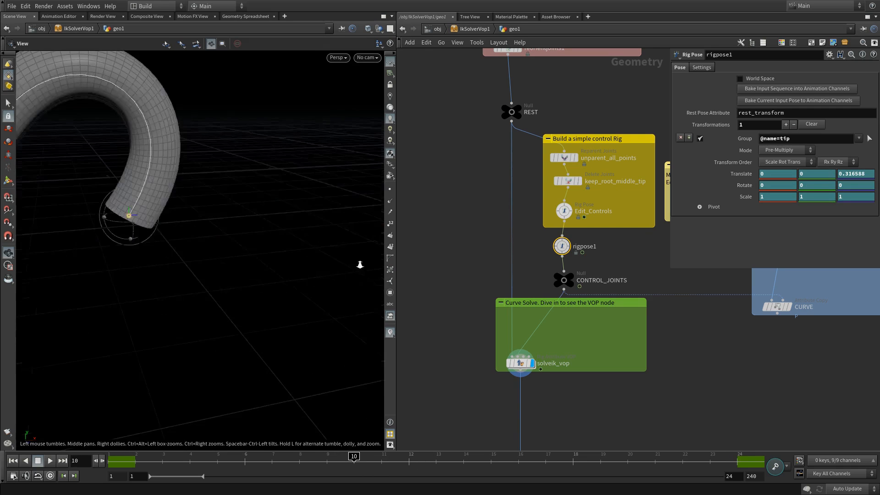
left_click_drag(129, 216, 188, 241)
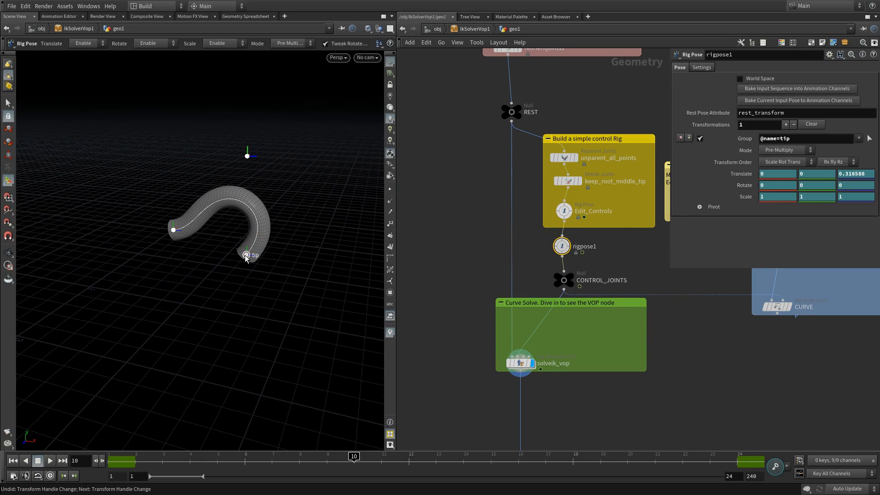
left_click(246, 254)
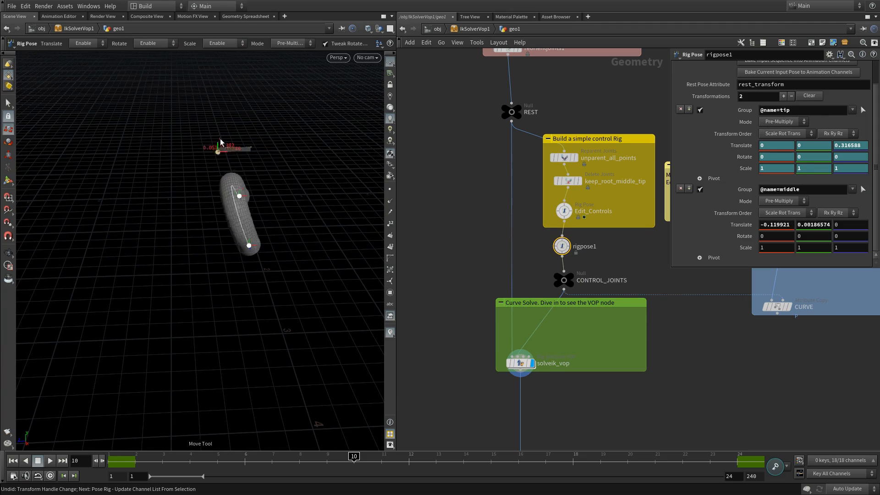
left_click_drag(220, 149, 157, 199)
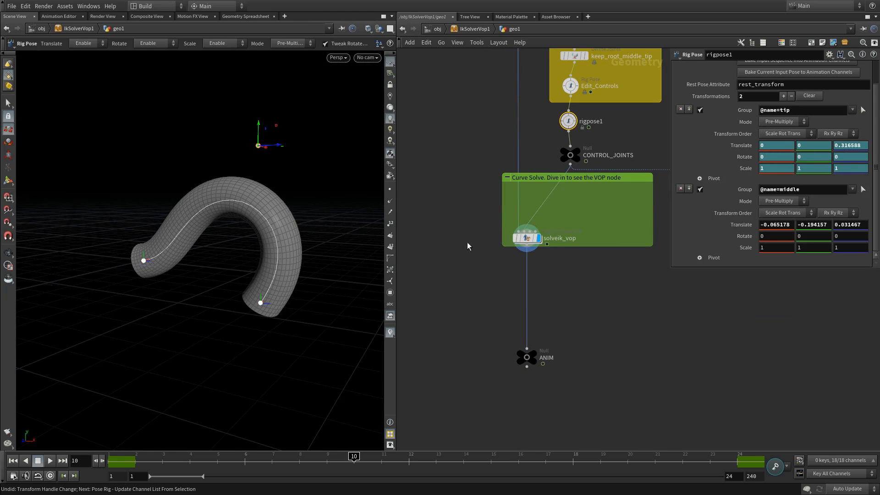
Inside solveik_vop, wire getpointtransforms1 into solveik1's controls input and show solveik1's settings
double_click(526, 237)
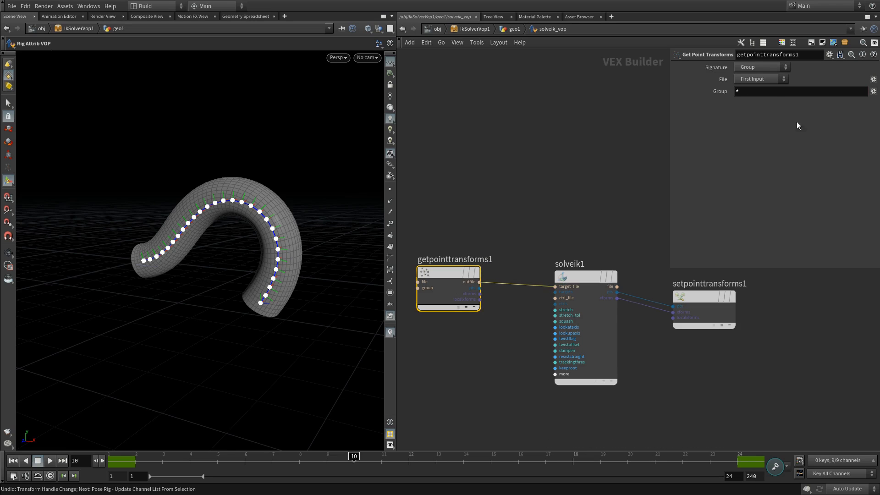
left_click_drag(477, 281, 547, 292)
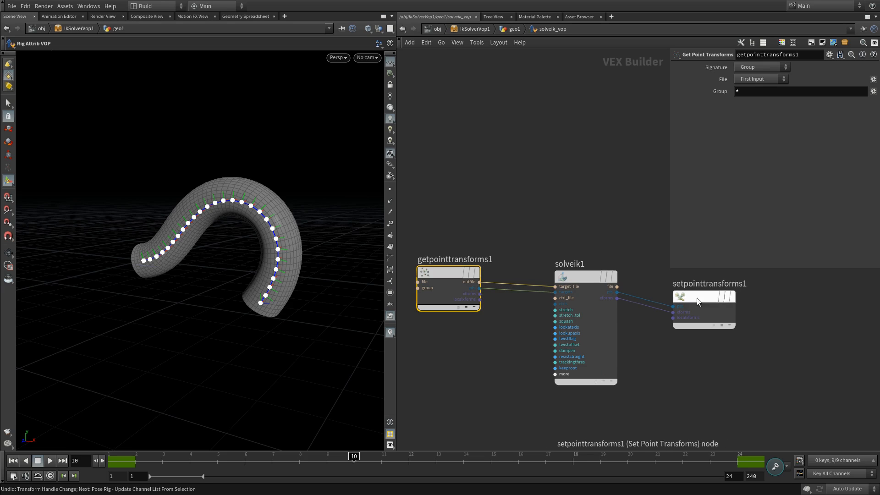
left_click_drag(702, 303, 723, 303)
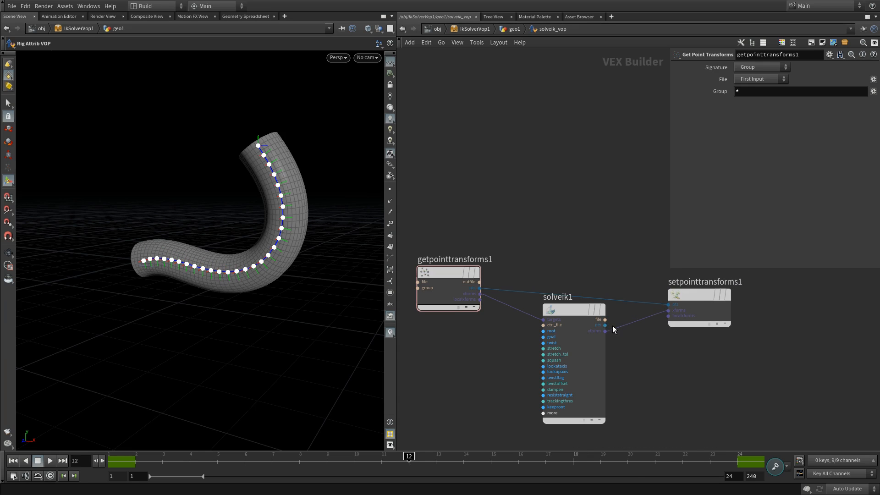
left_click(698, 295)
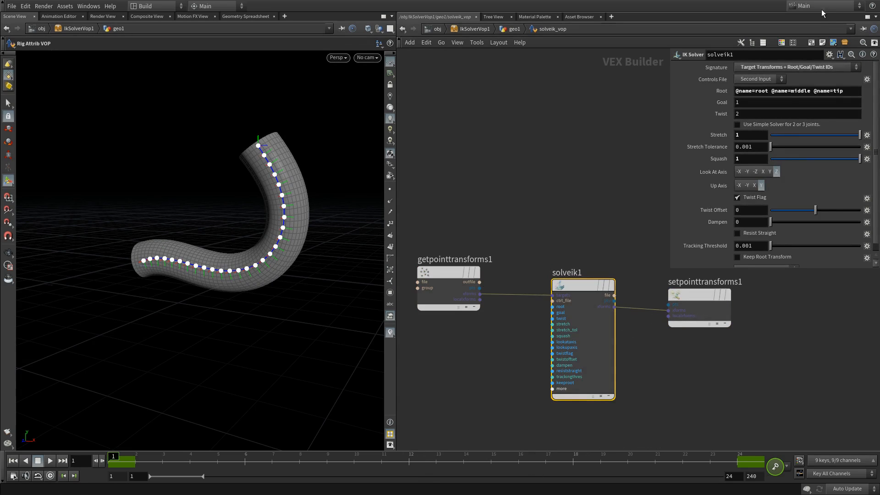
left_click(796, 67)
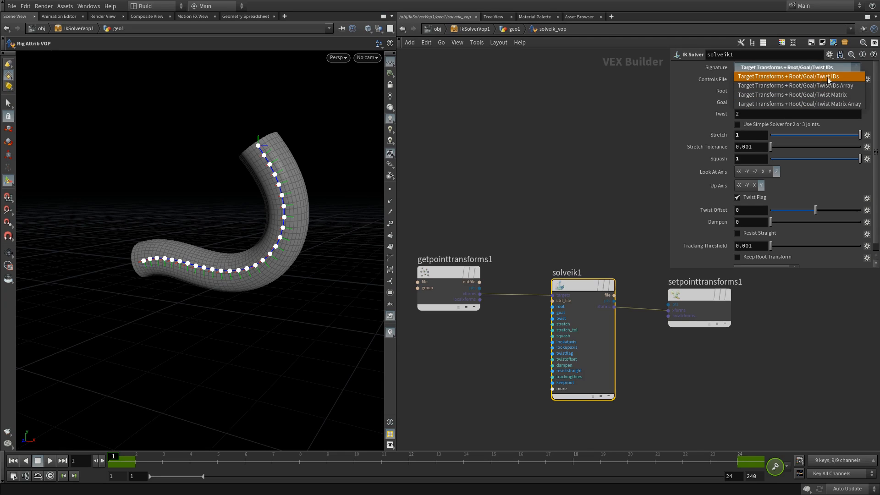
mouse_move(844, 82)
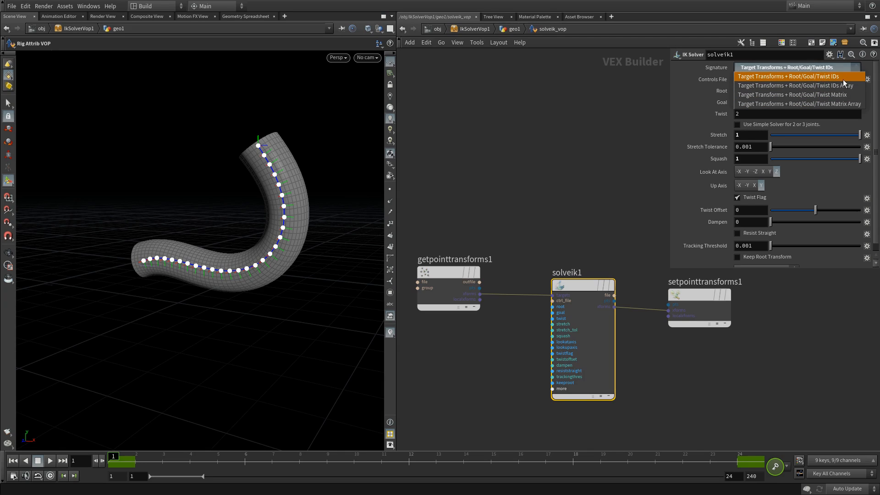
left_click(790, 75)
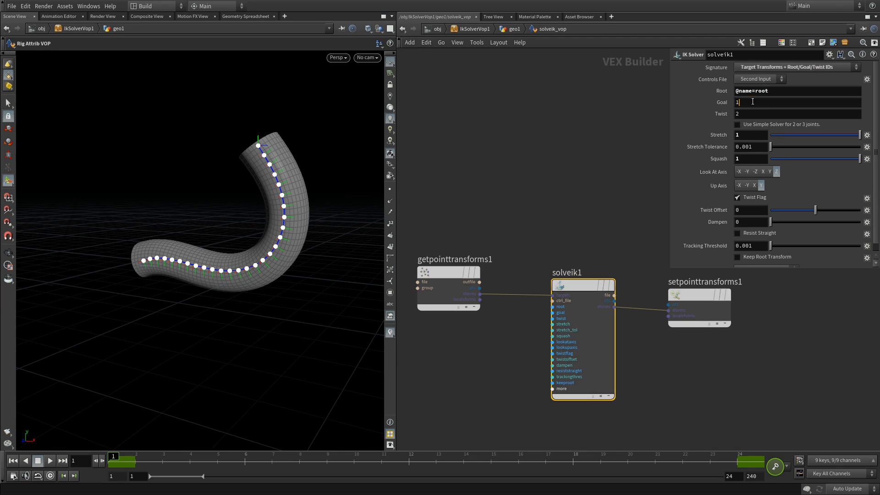
type("@name=middle @name=tip")
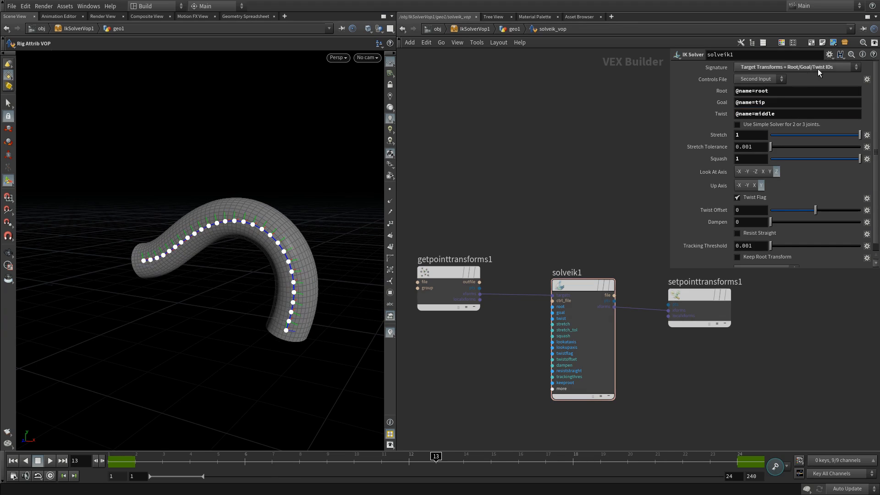
left_click(794, 67)
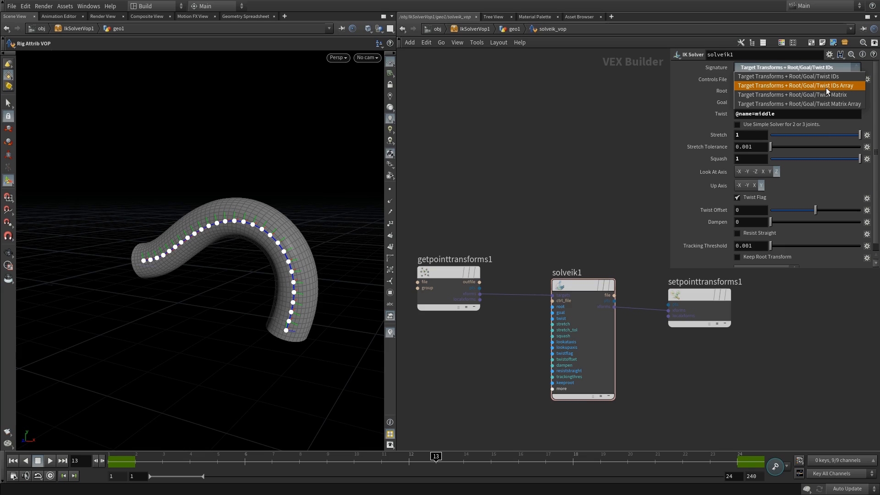
left_click(797, 85)
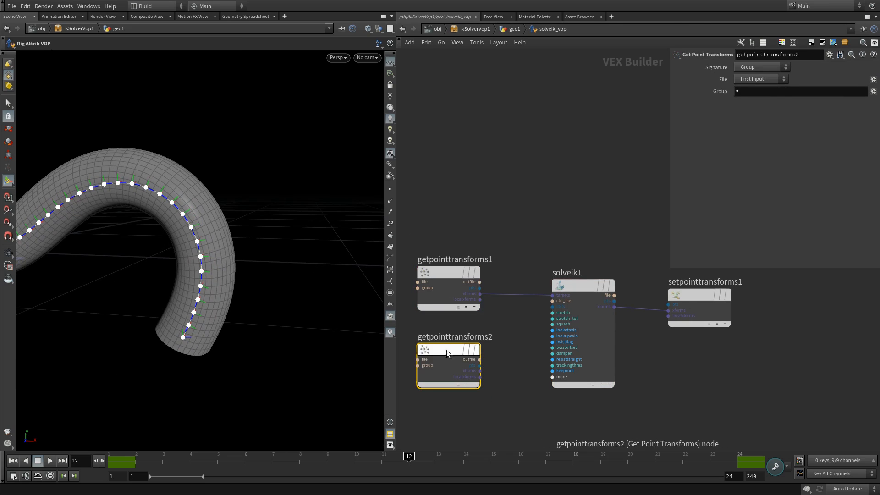
left_click(783, 78)
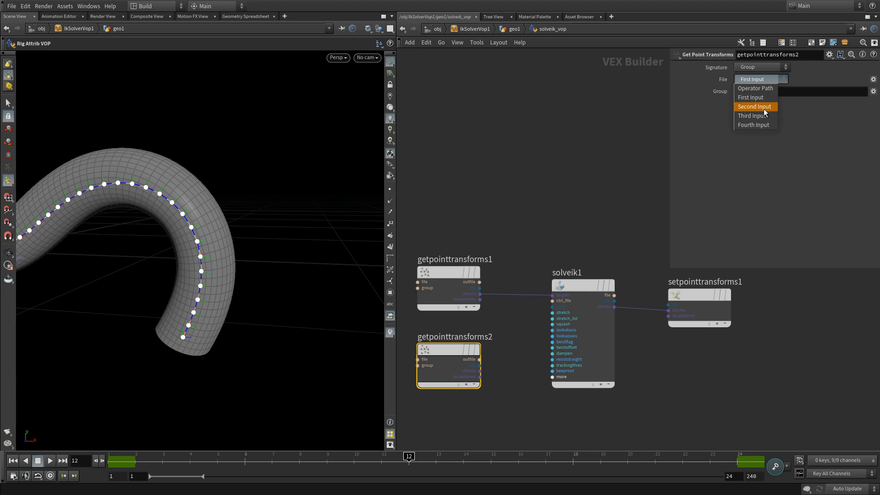
left_click(754, 106)
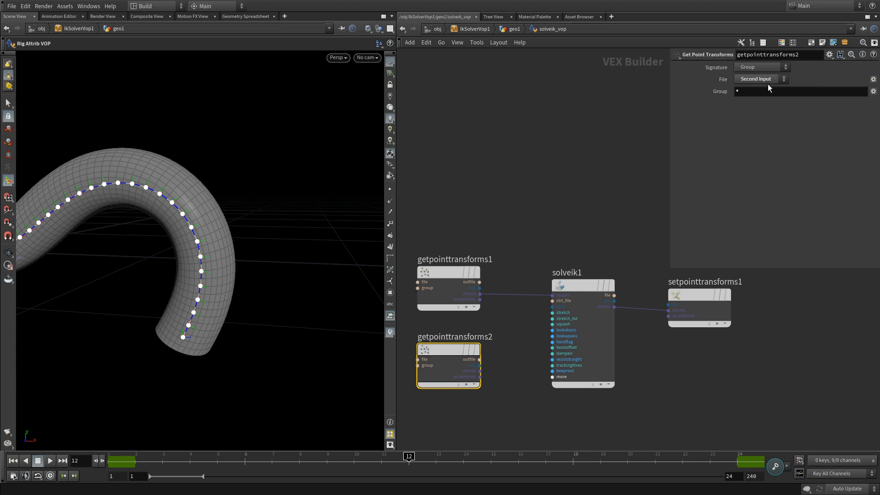
type("@name=middle")
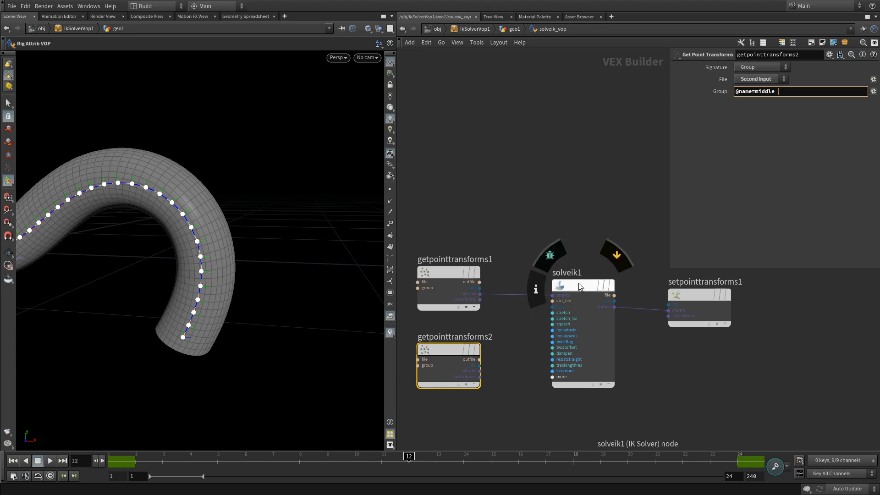
Switch solveik1 to the array signature and wire getpointtransforms2's transforms into its controls input
left_click(582, 285)
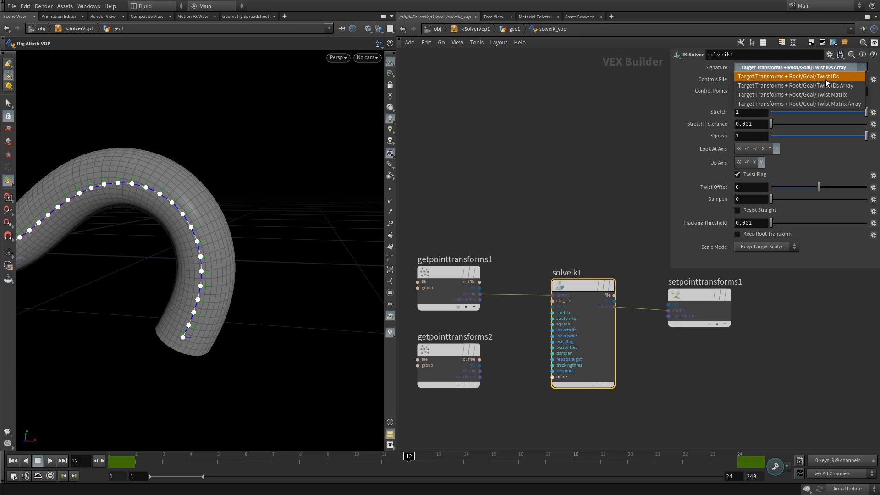
mouse_move(795, 86)
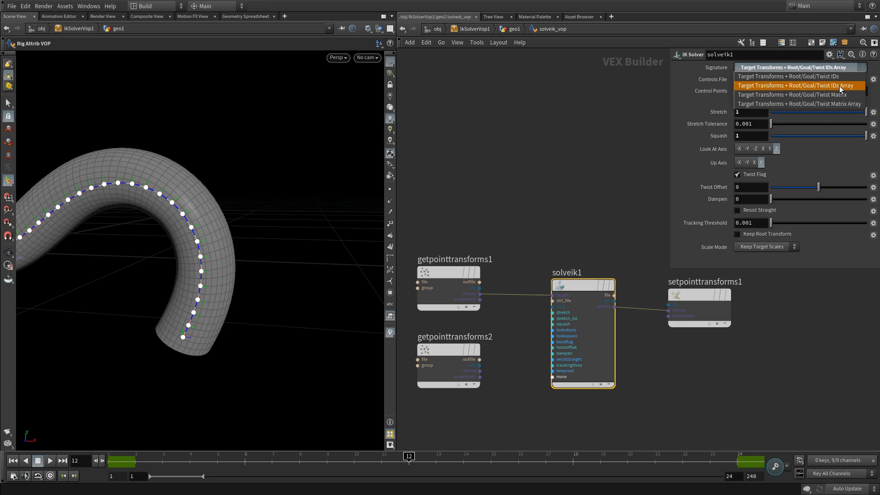
left_click(795, 85)
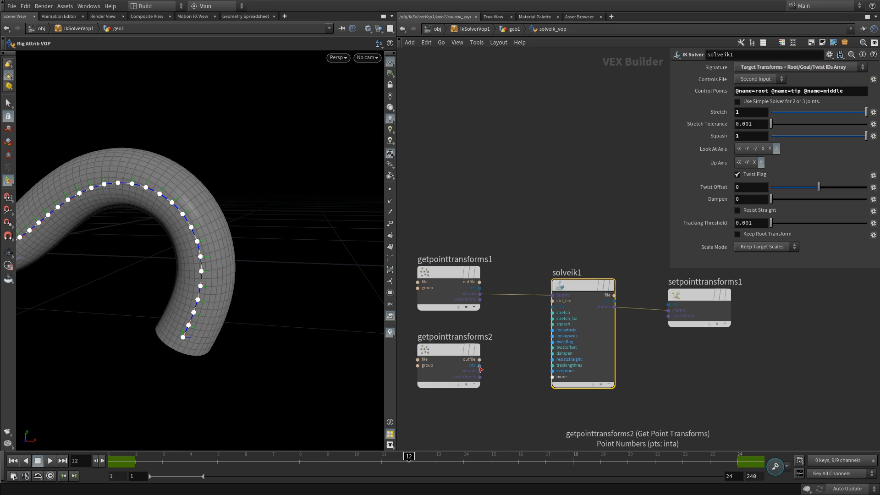
left_click_drag(479, 359, 553, 307)
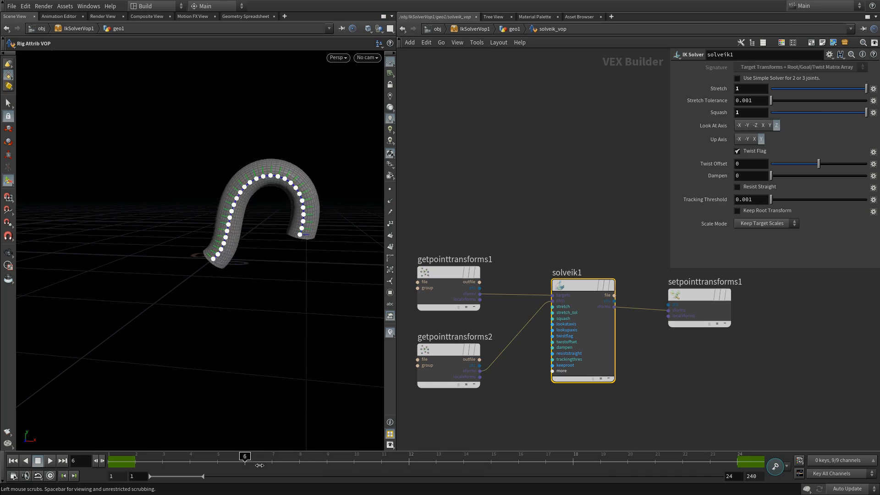
Advance the timeline to frame 20, where the tube lies nearly straight
left_click_drag(245, 455, 627, 455)
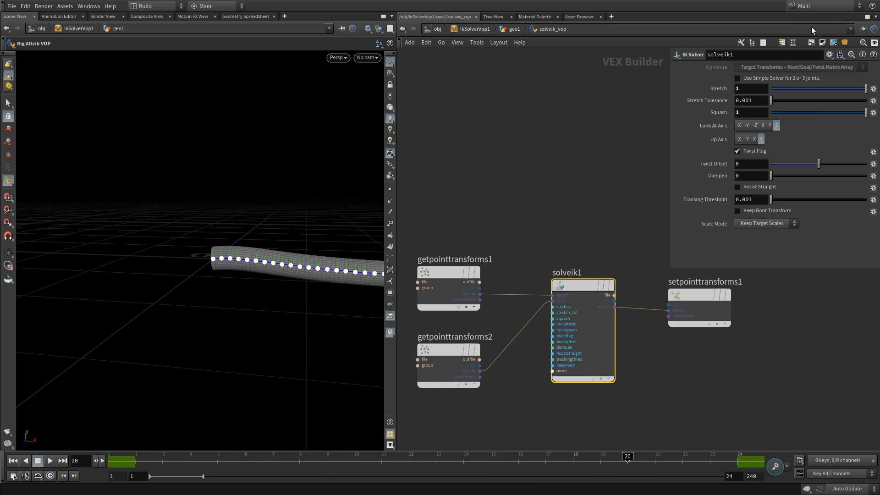
mouse_move(747, 235)
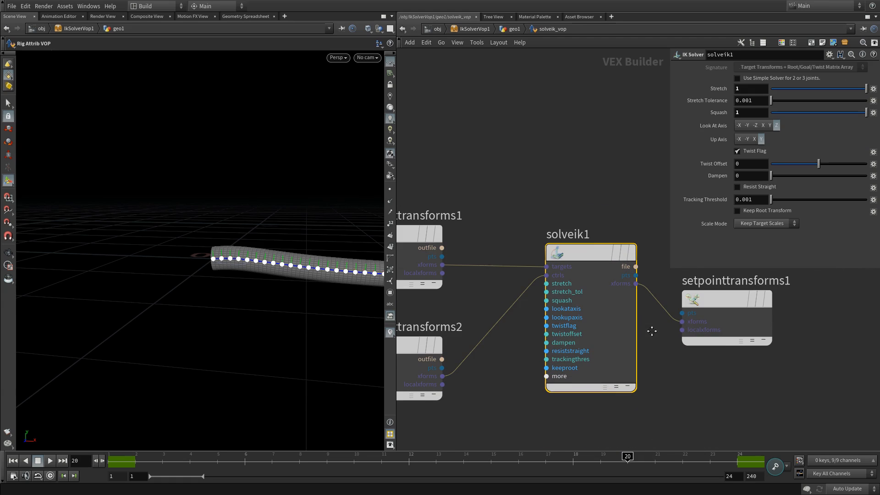
mouse_move(625, 276)
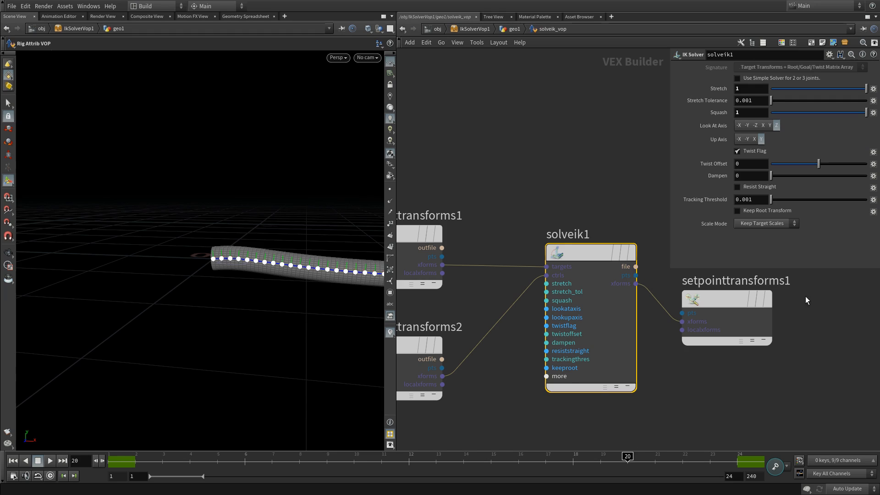
mouse_move(875, 190)
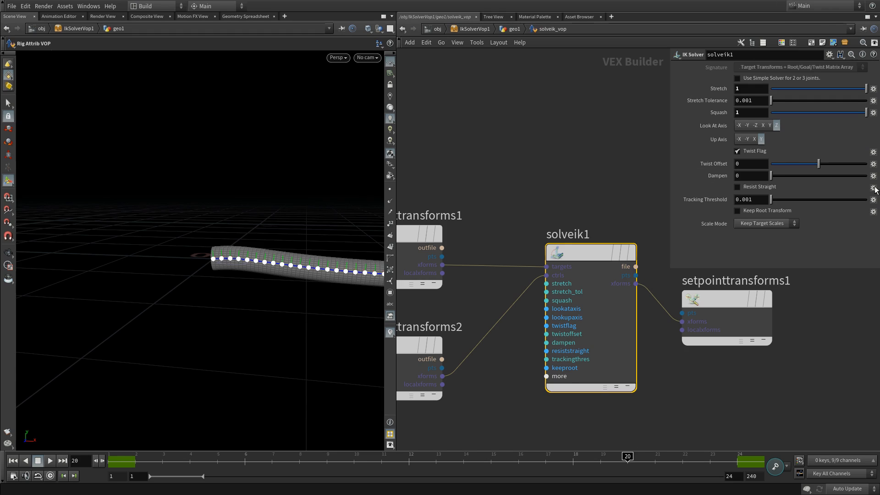
mouse_move(832, 150)
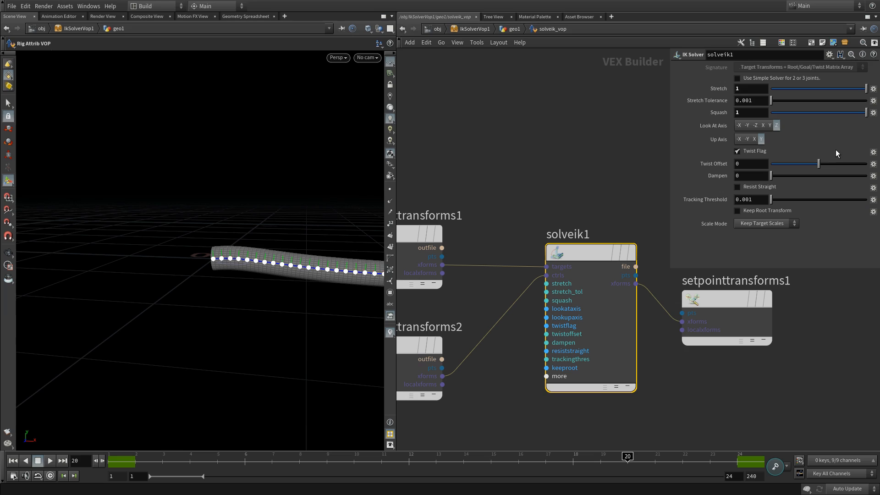
mouse_move(743, 84)
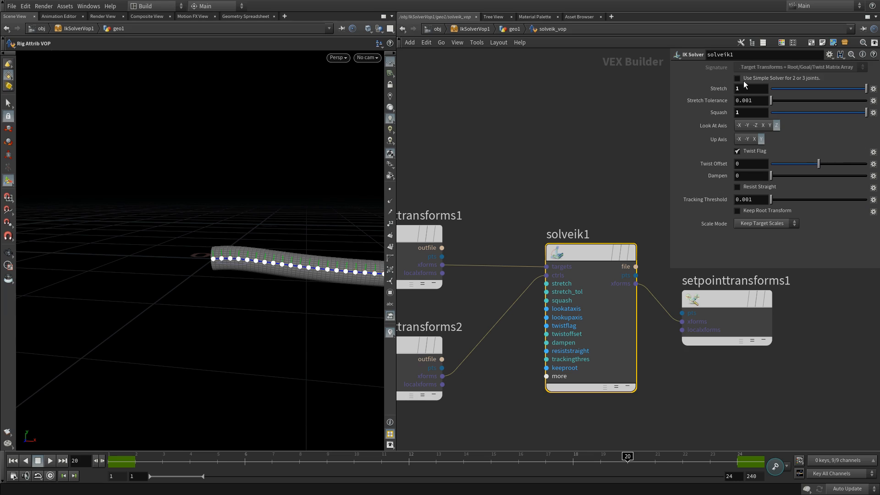
mouse_move(774, 80)
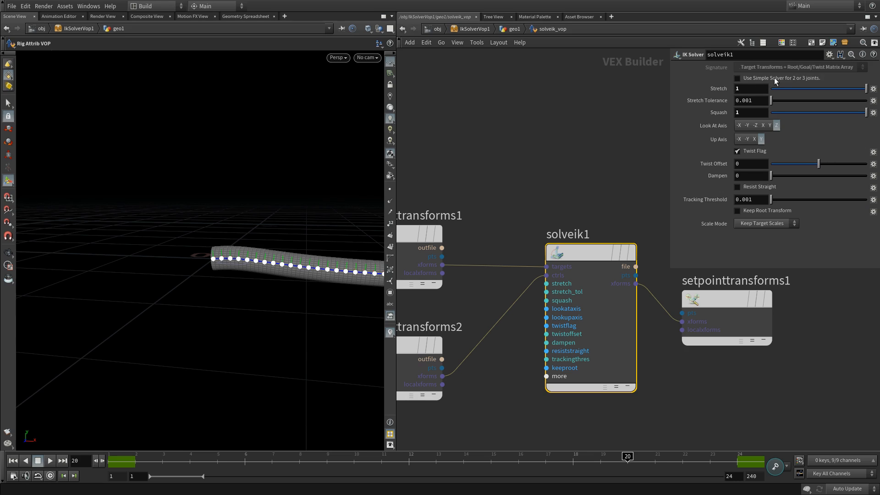